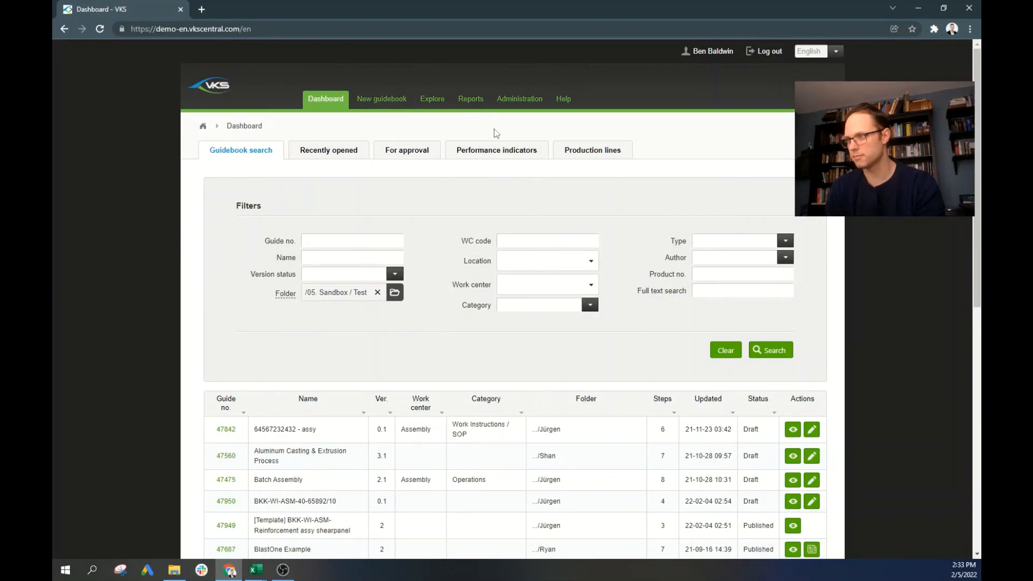
# - Open Production reports and add Assembly and Quality as guidebook work-center filters
pyautogui.click(470, 99)
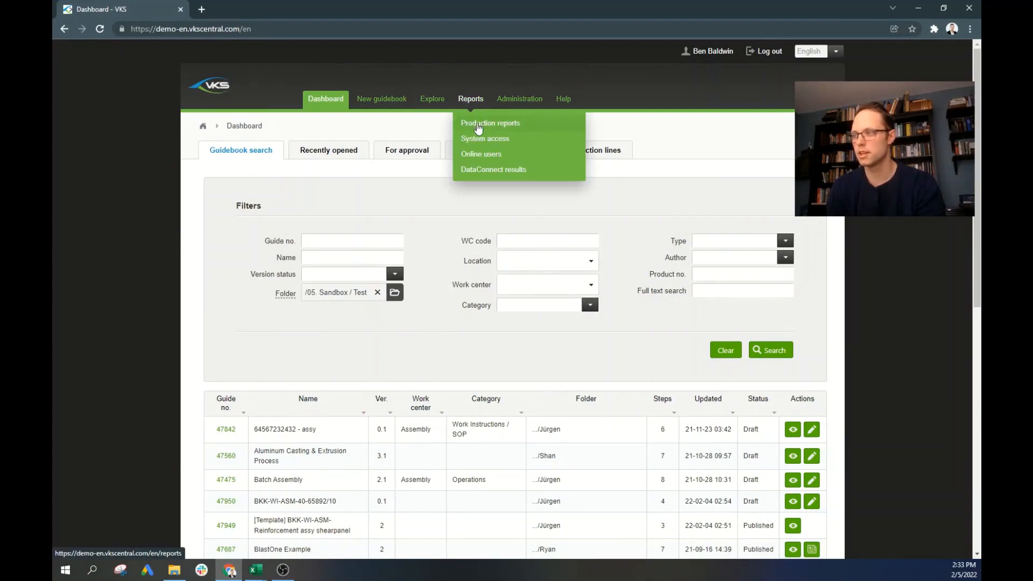
pyautogui.click(490, 123)
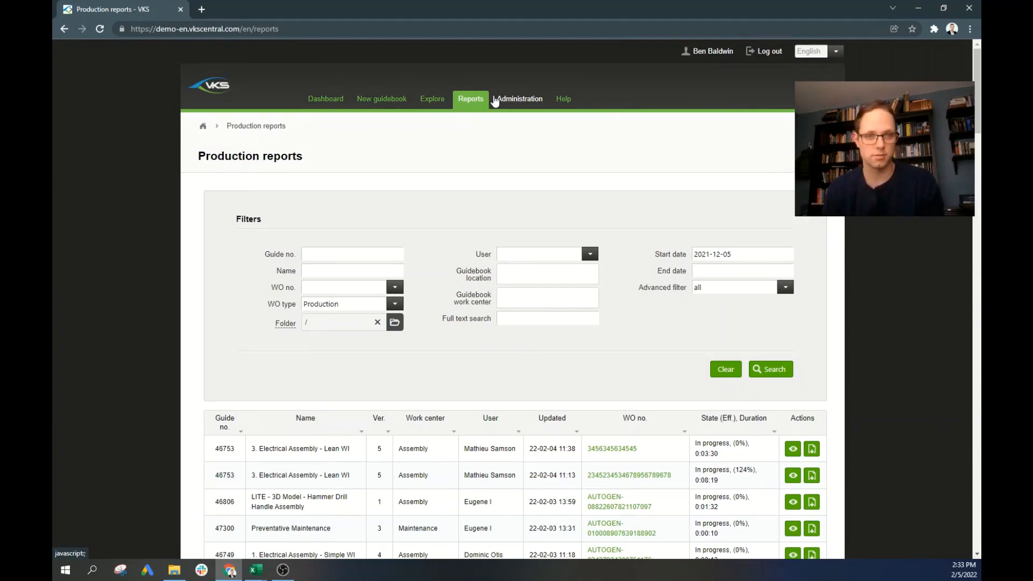
pyautogui.moveTo(489, 250)
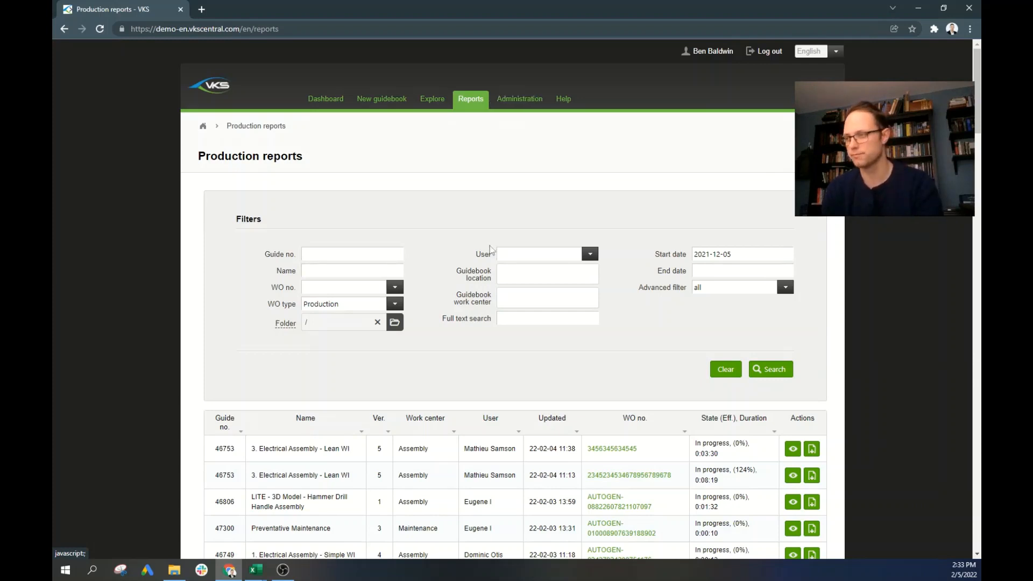
pyautogui.click(587, 298)
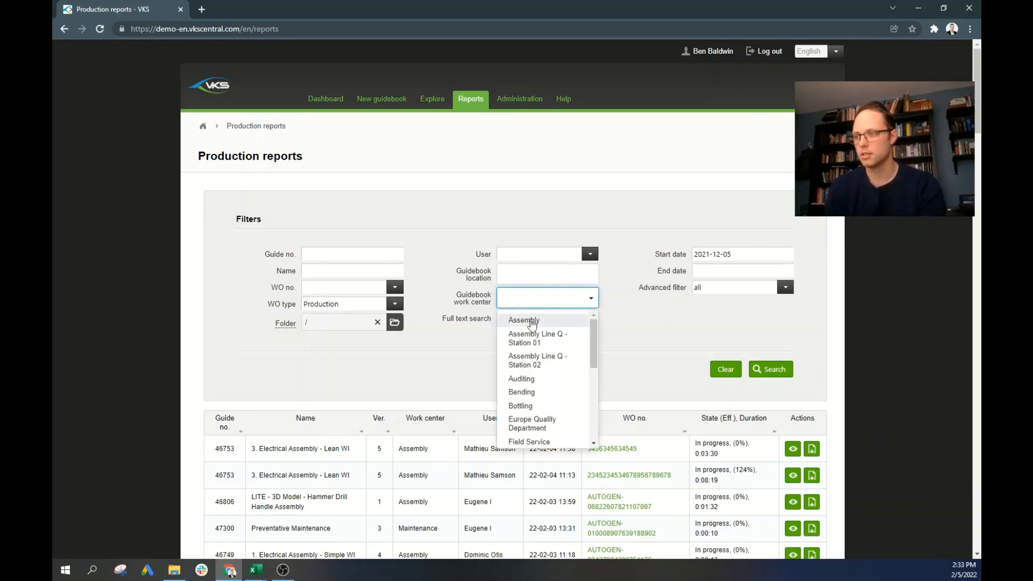
pyautogui.click(522, 321)
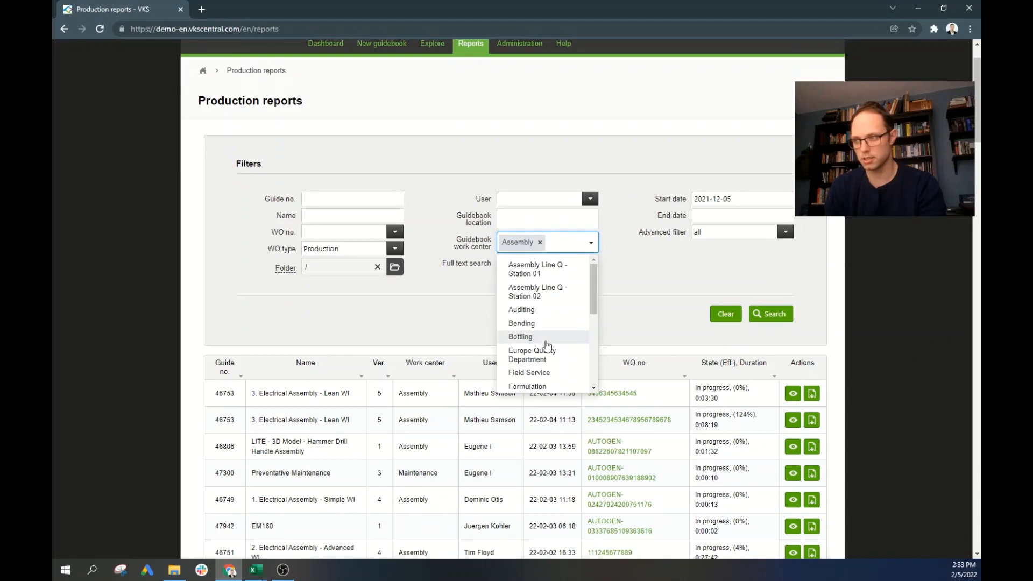
pyautogui.scroll(-3)
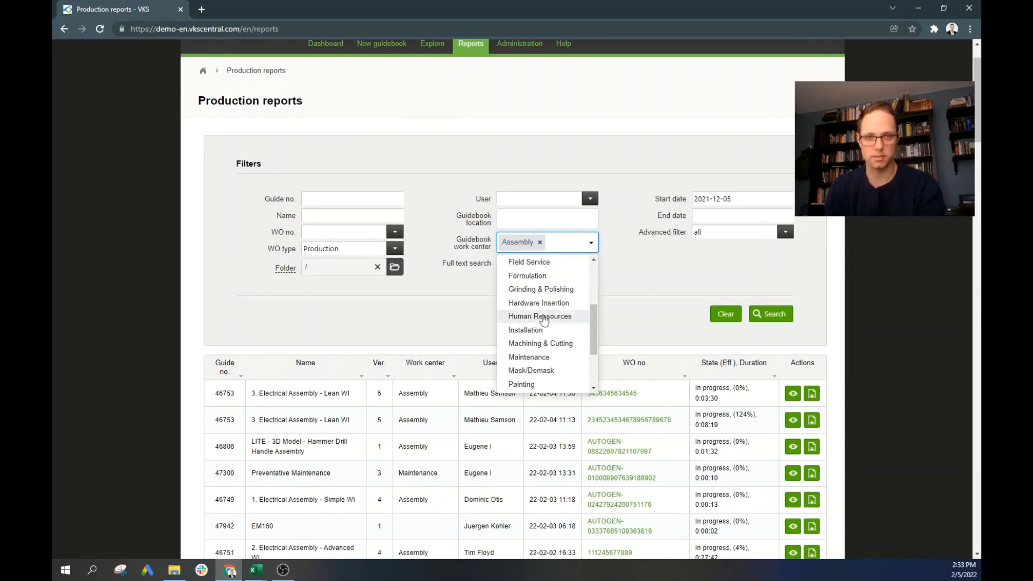
pyautogui.scroll(-3)
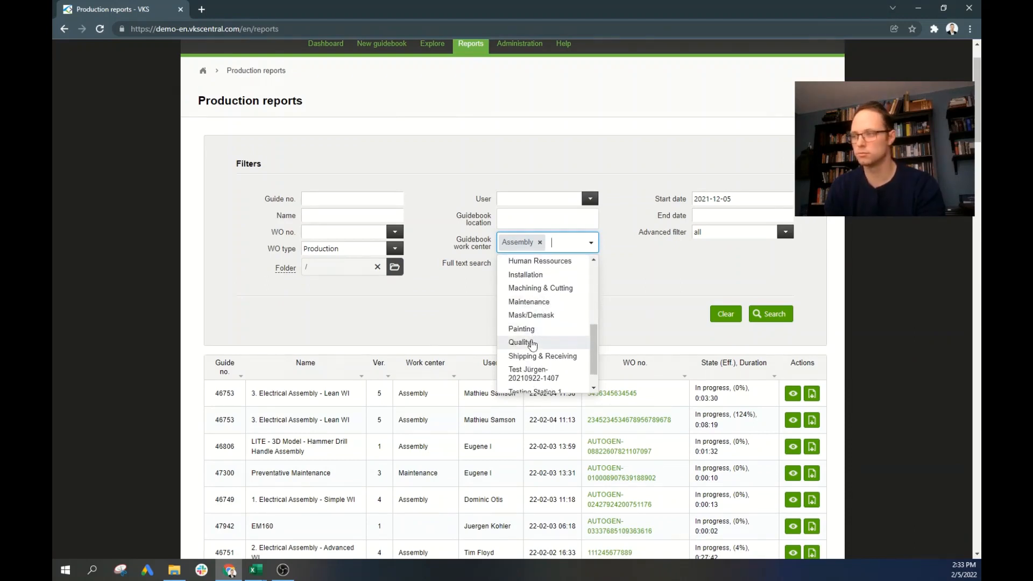
pyautogui.click(520, 342)
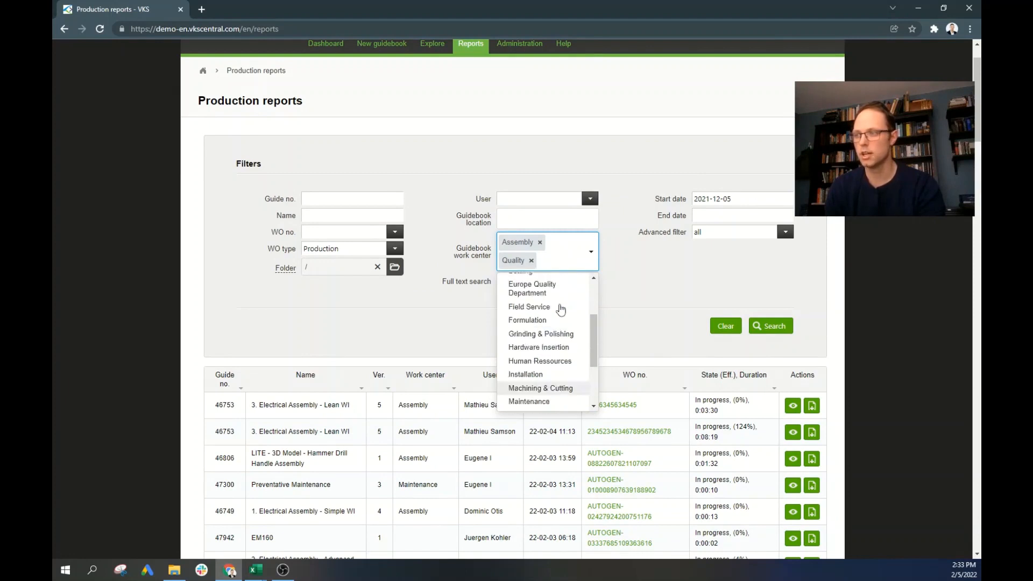
# - Set the report start date to 1 September 2021
pyautogui.scroll(3)
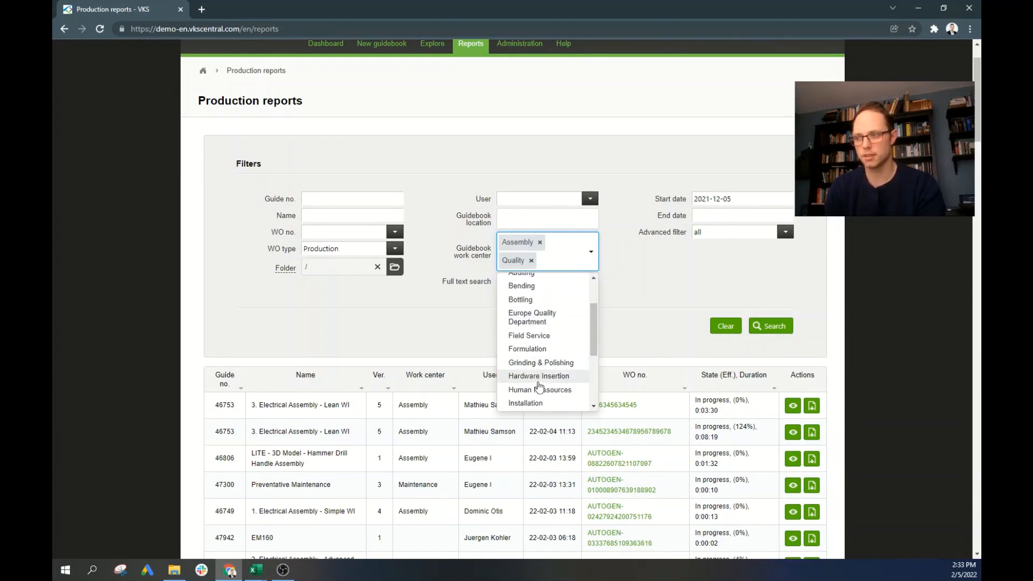
pyautogui.moveTo(540, 393)
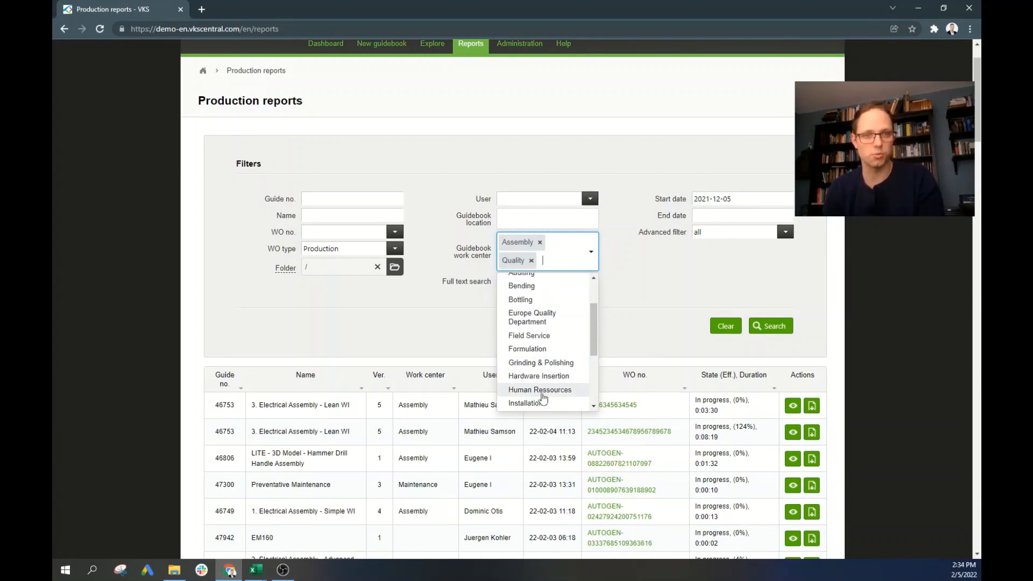
pyautogui.moveTo(616, 319)
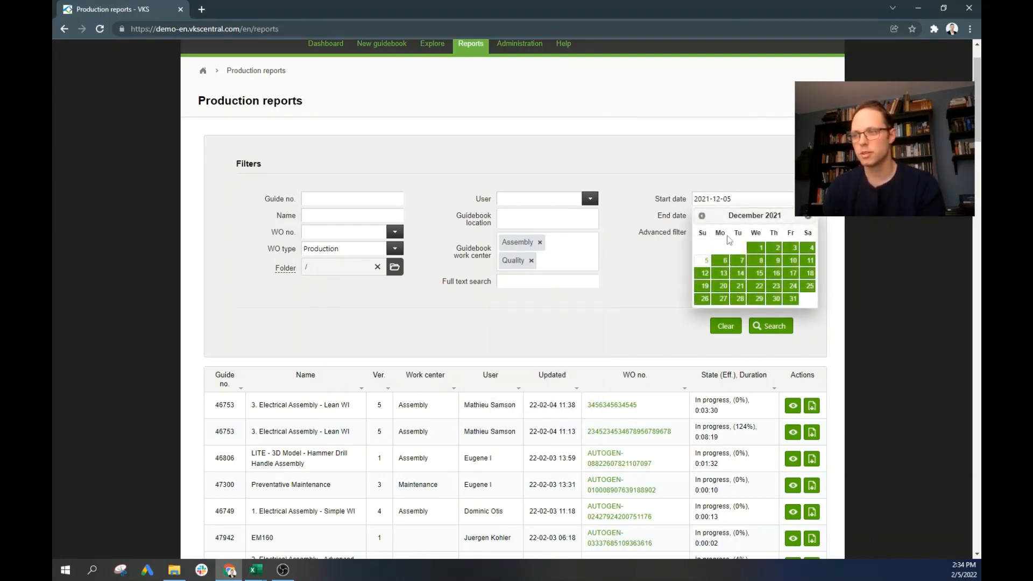
pyautogui.click(702, 216)
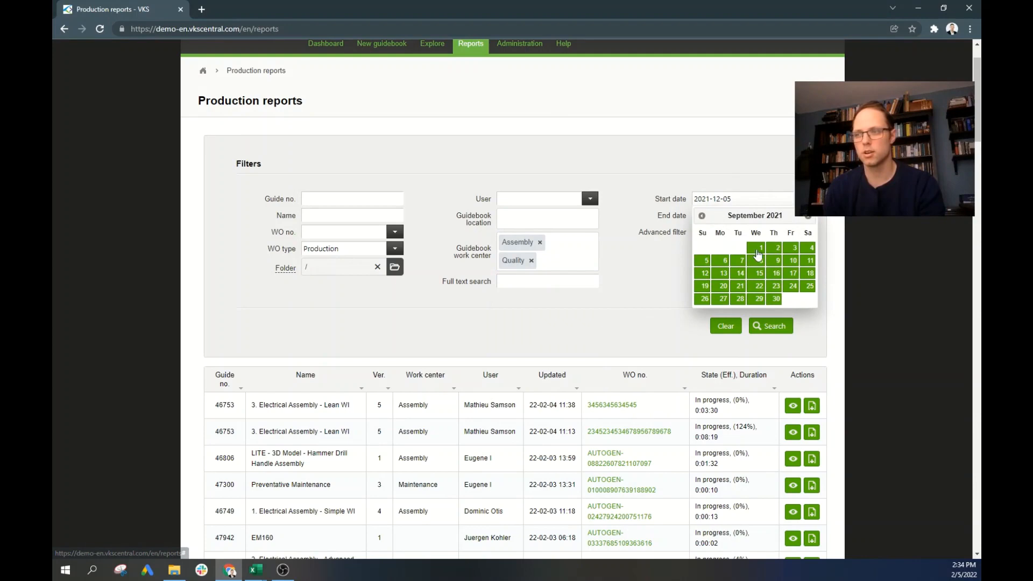
pyautogui.click(759, 247)
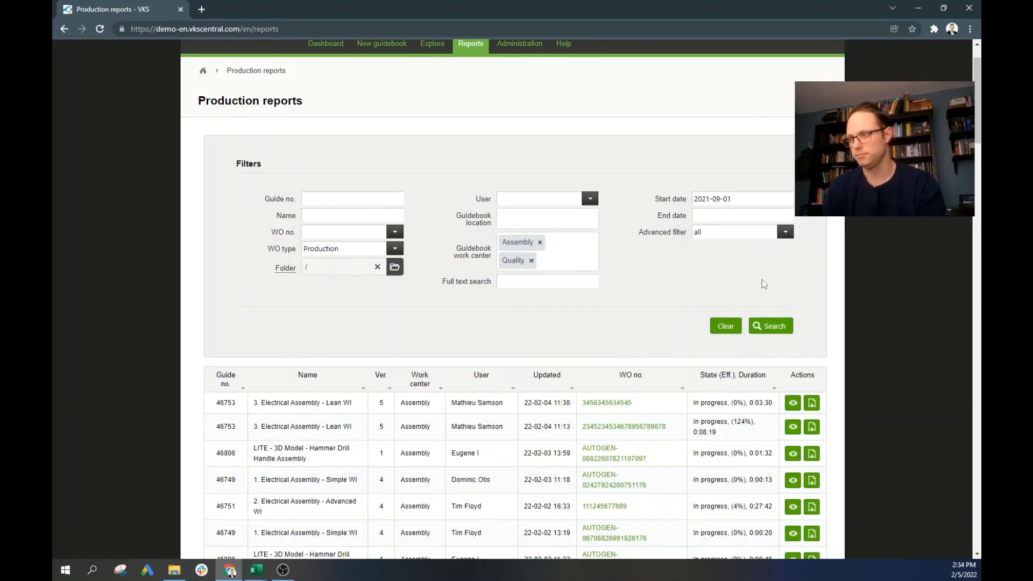
# - Scroll down the filtered production report results toward the Export to Ms Excel option
pyautogui.scroll(-3)
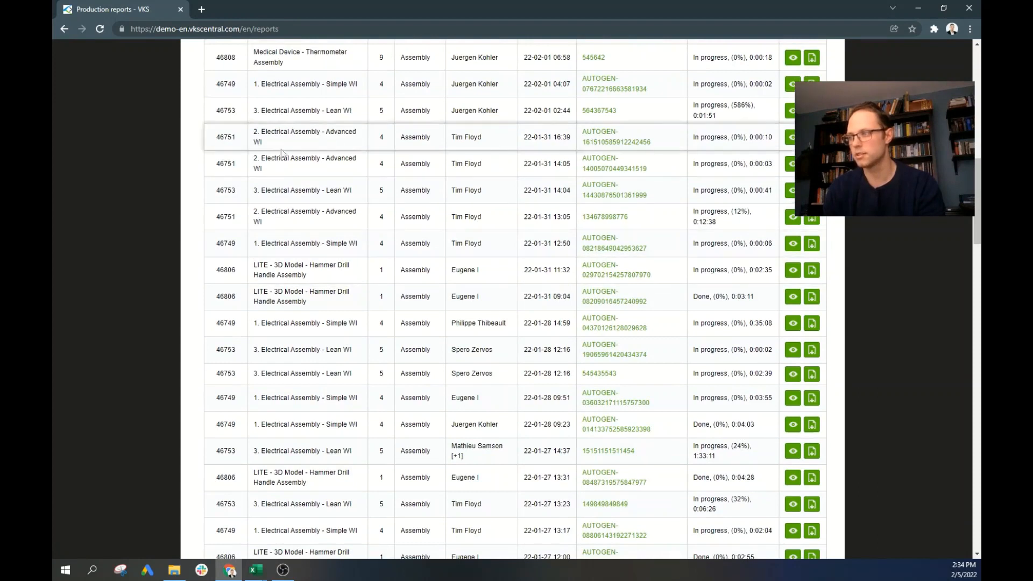
pyautogui.moveTo(630, 323)
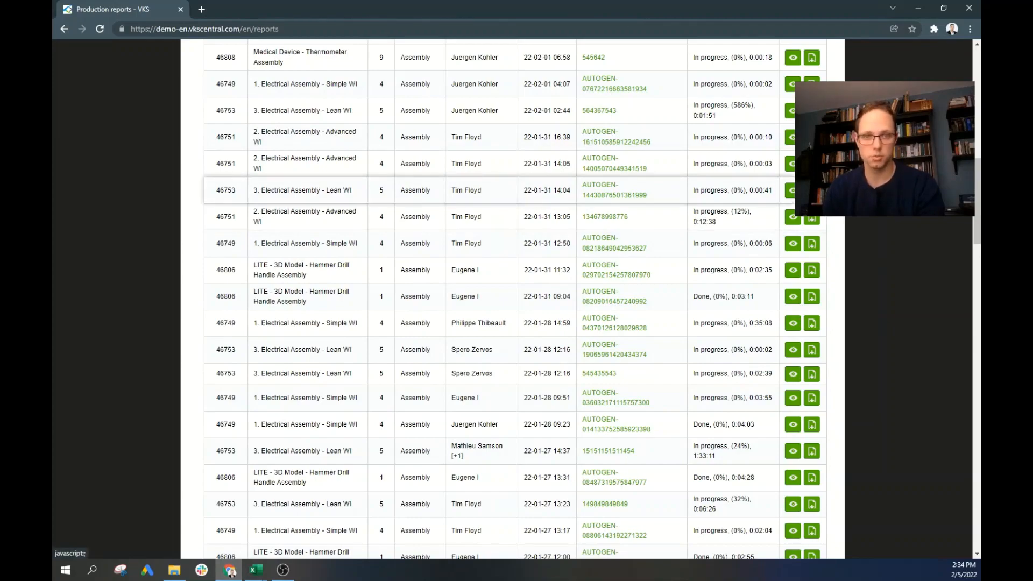
pyautogui.scroll(-3)
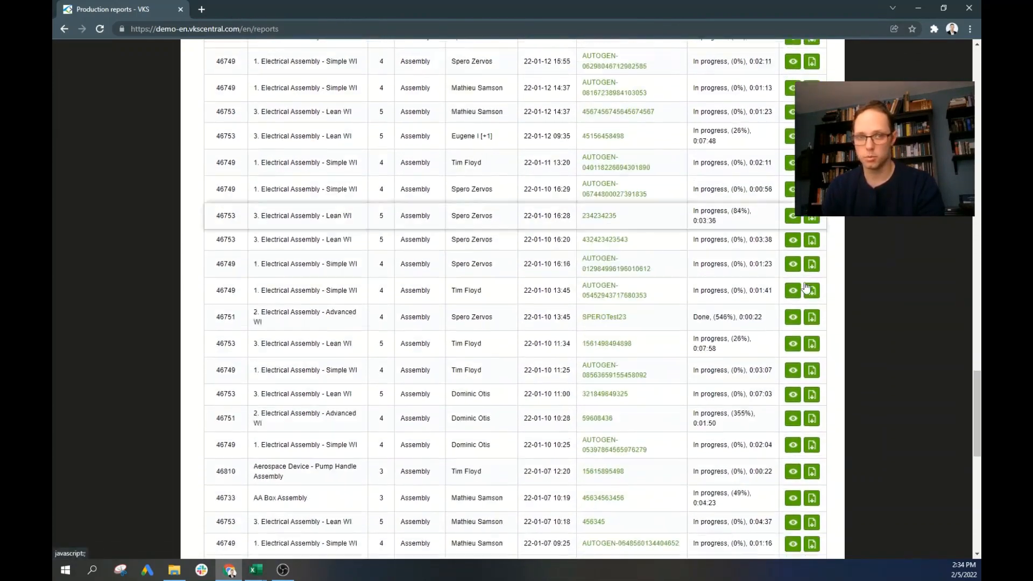
pyautogui.scroll(-3)
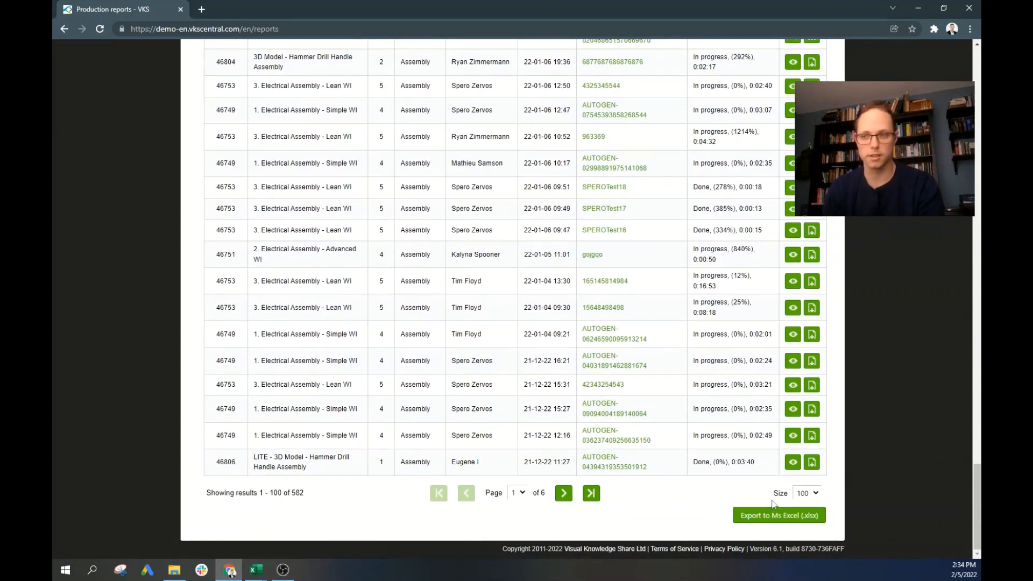
pyautogui.moveTo(298, 560)
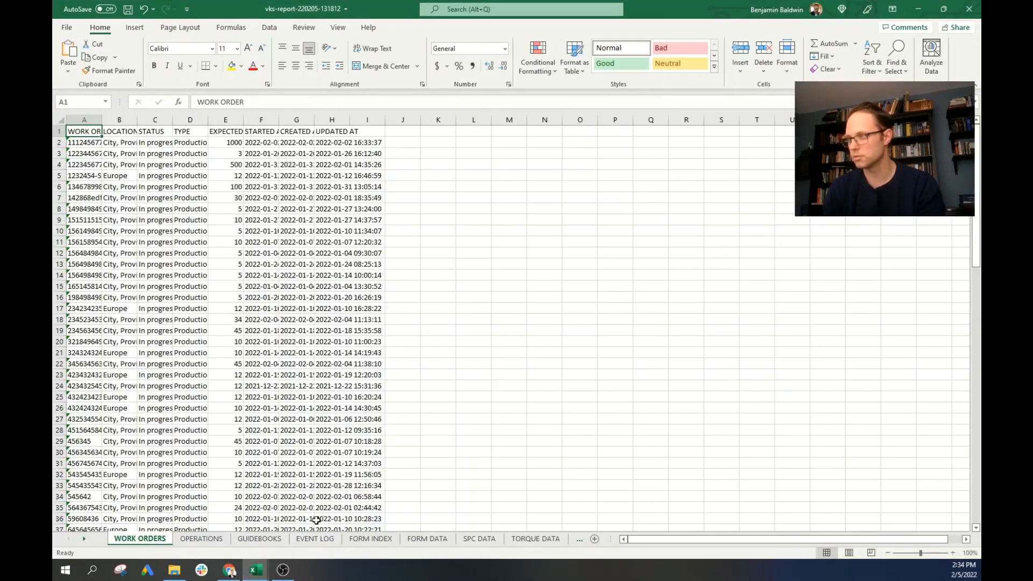
pyautogui.moveTo(337, 541)
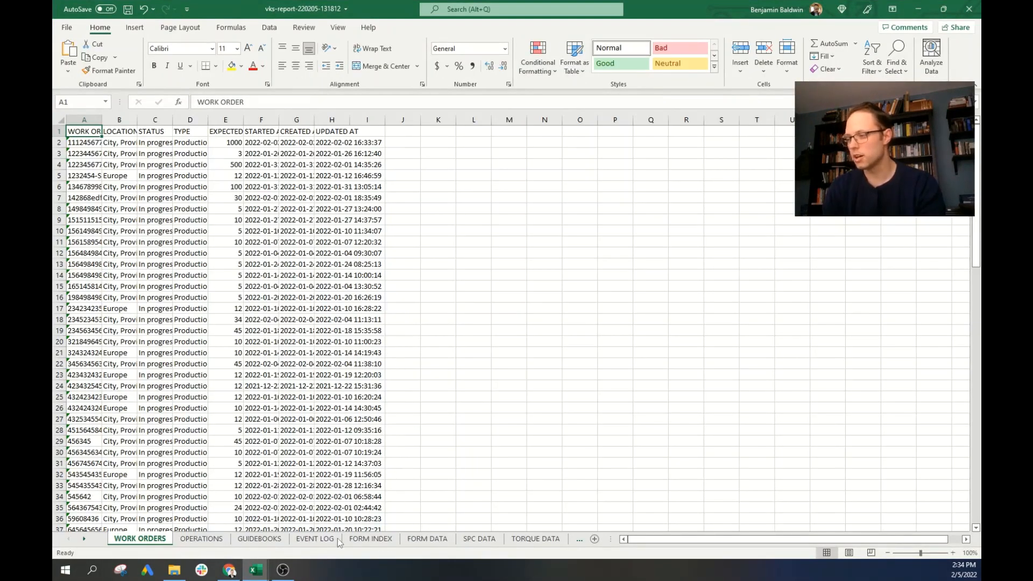
# - On the FORM DATA sheet, clear every form name in the FORM NAME filter list
pyautogui.click(201, 538)
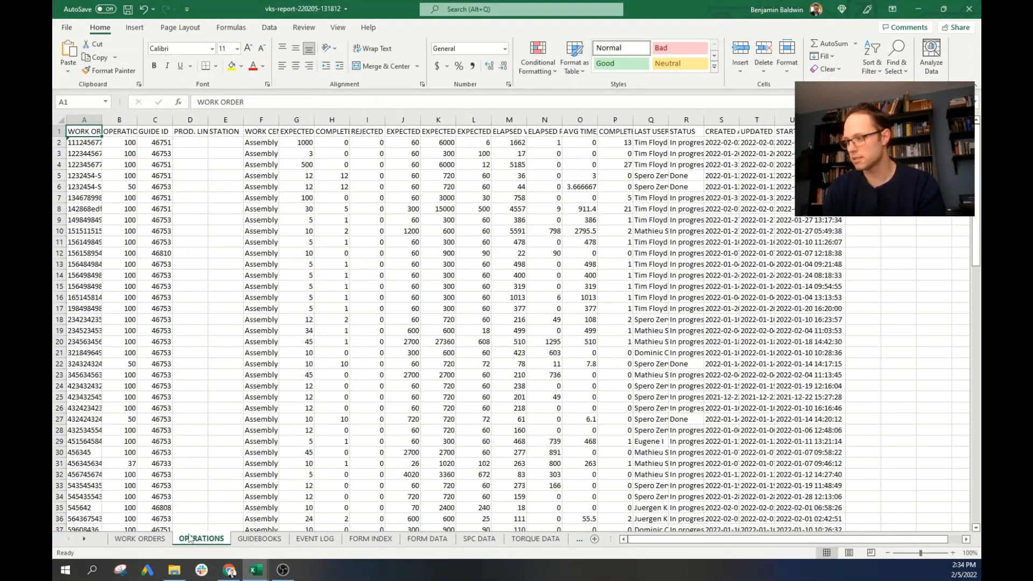
pyautogui.click(426, 538)
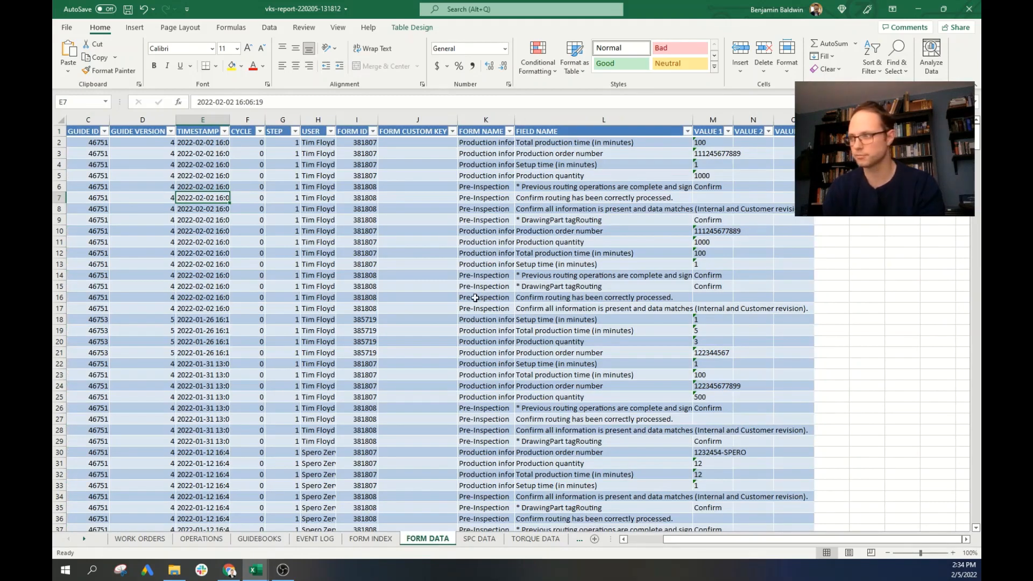
pyautogui.click(508, 130)
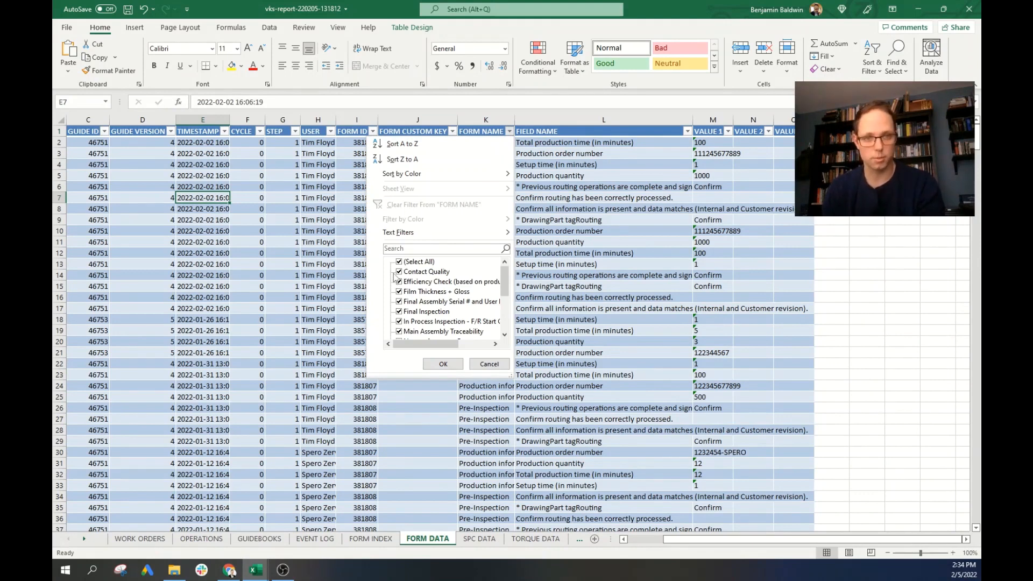
pyautogui.click(399, 261)
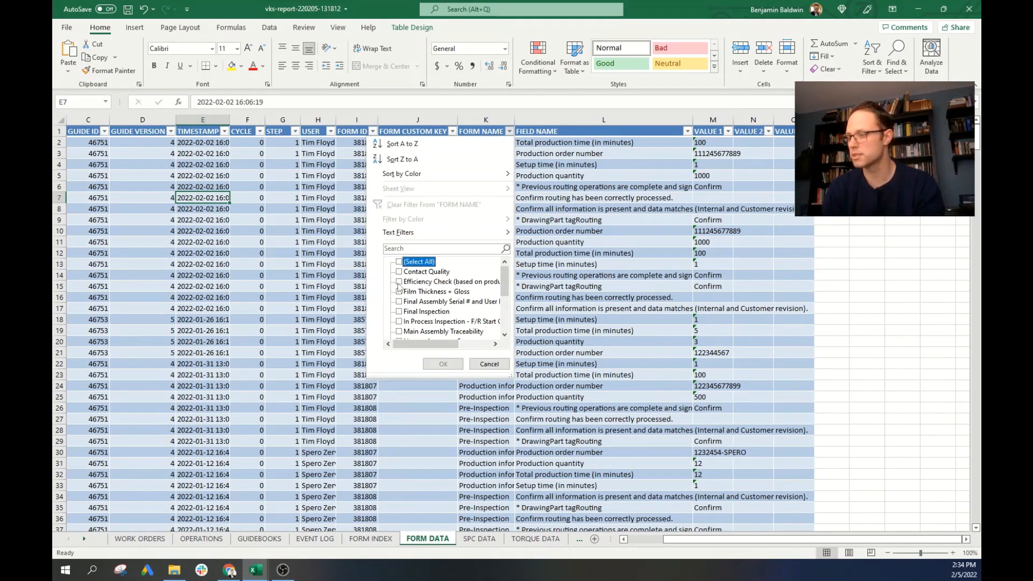
pyautogui.scroll(-3)
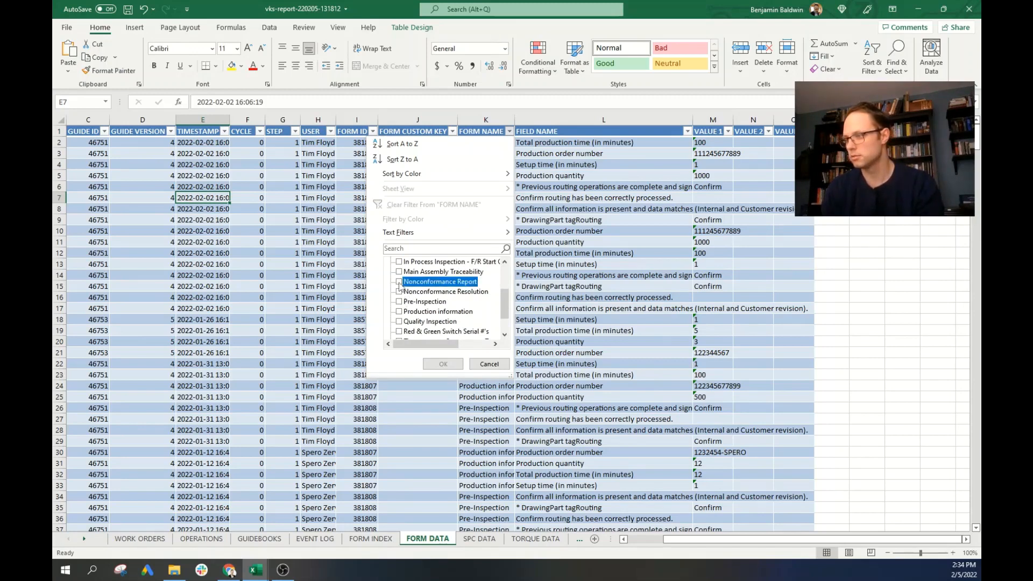
# - Apply the Nonconformance Report filter and scroll through the filtered rows
pyautogui.click(443, 364)
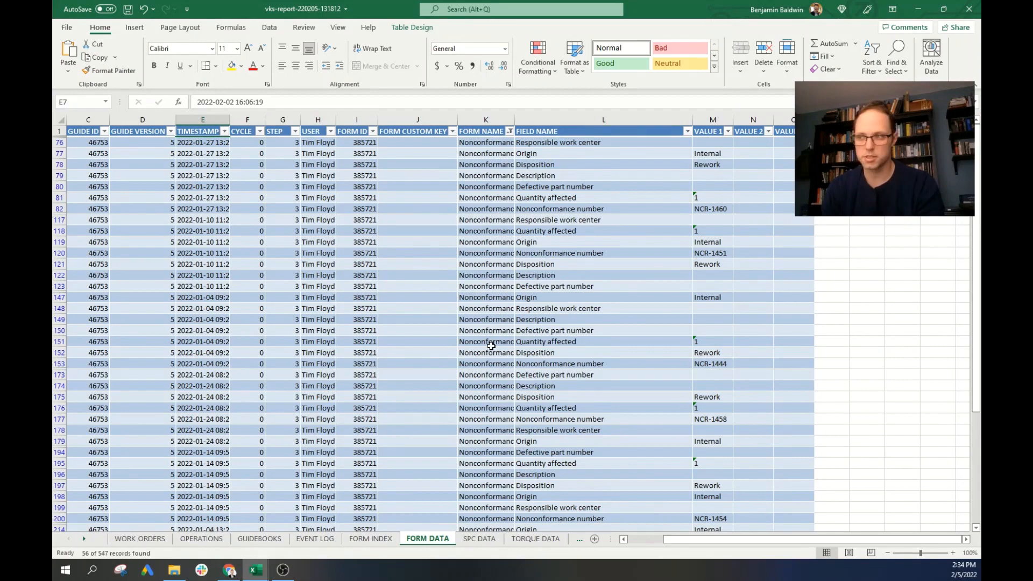
pyautogui.scroll(-3)
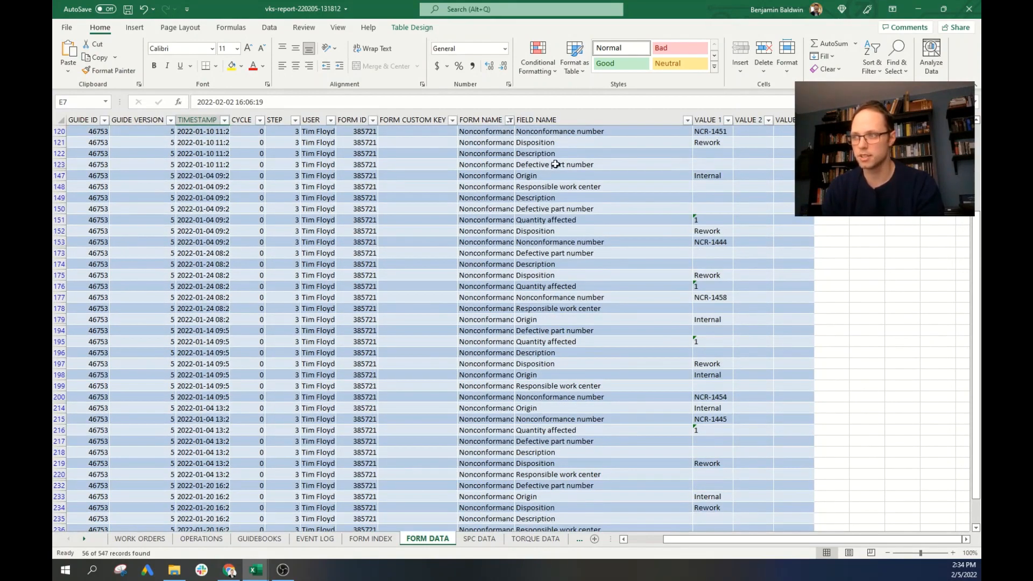
pyautogui.moveTo(561, 178)
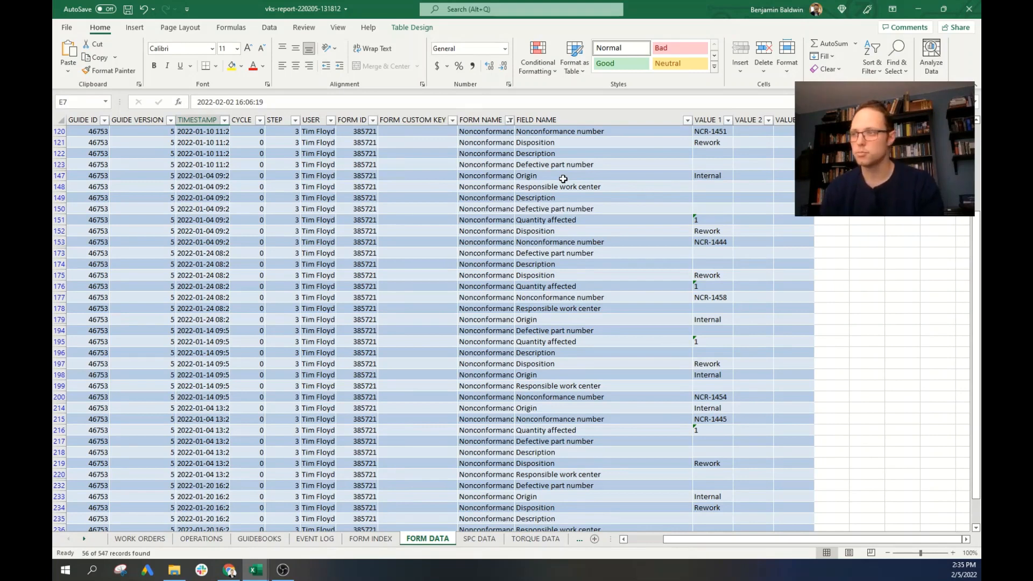
pyautogui.moveTo(494, 455)
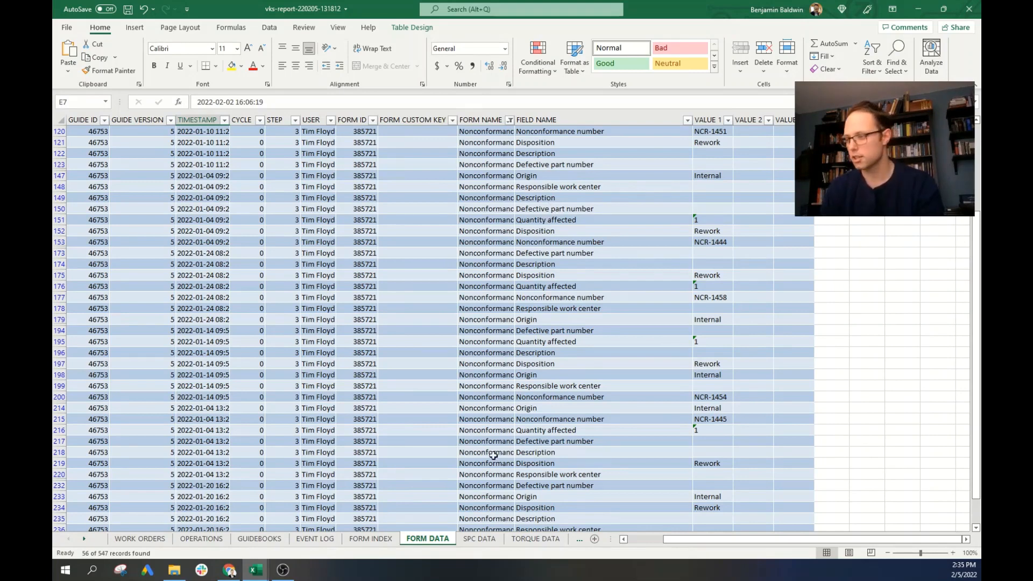
pyautogui.moveTo(282, 569)
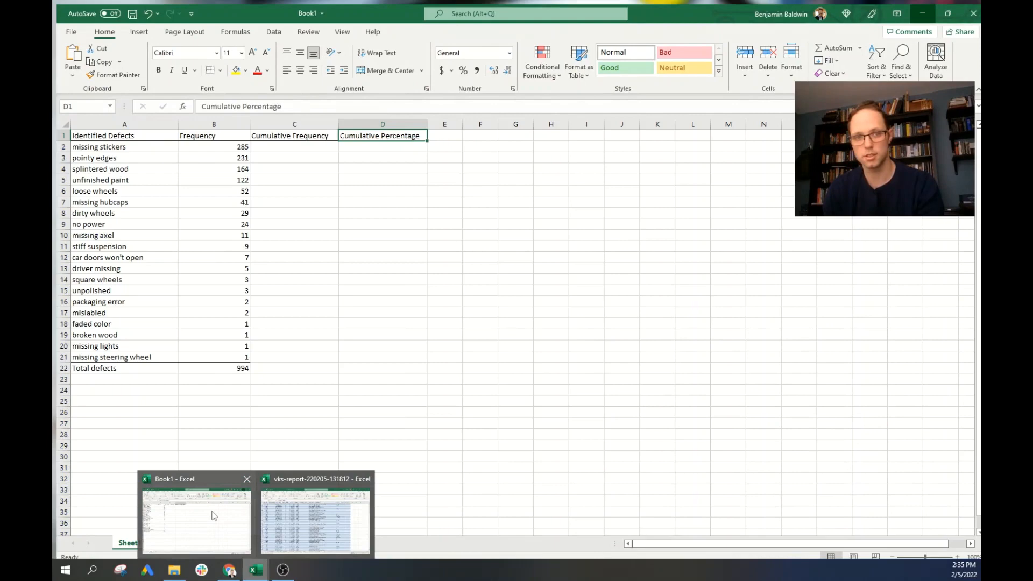
# - Return to Book1 and review the missing stickers, loose wheels and driver missing defects
pyautogui.click(307, 32)
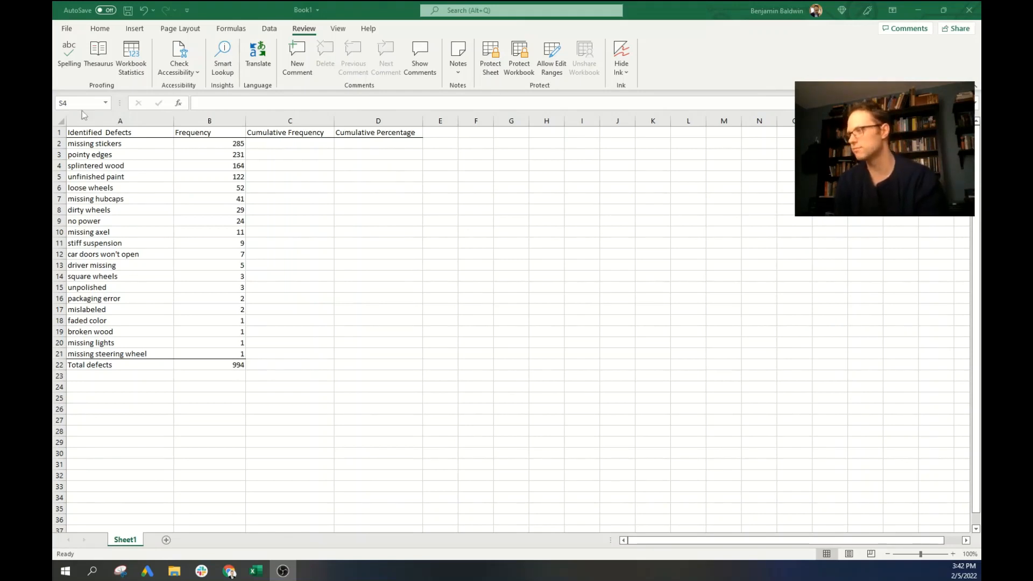
pyautogui.click(120, 143)
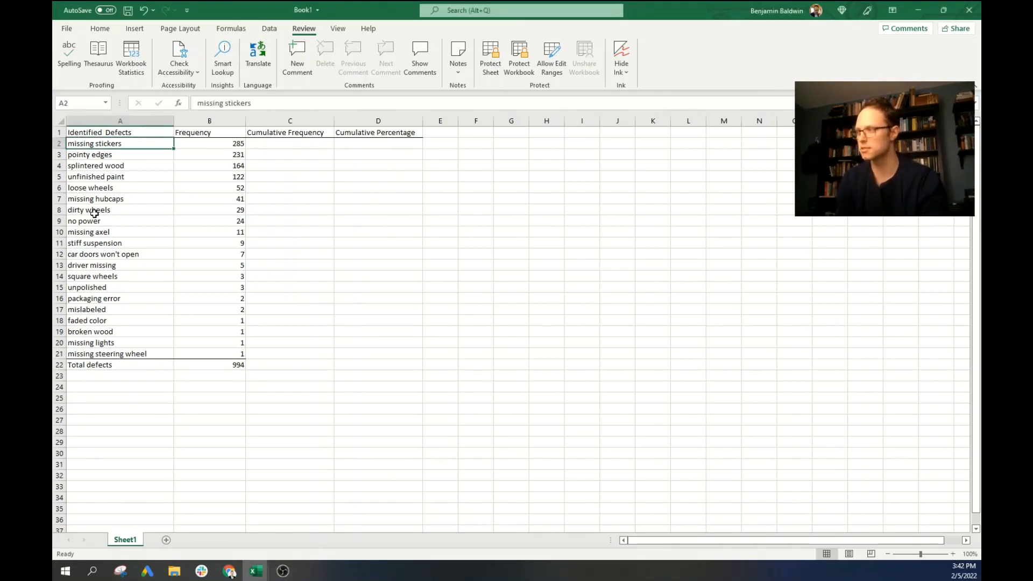
pyautogui.click(120, 187)
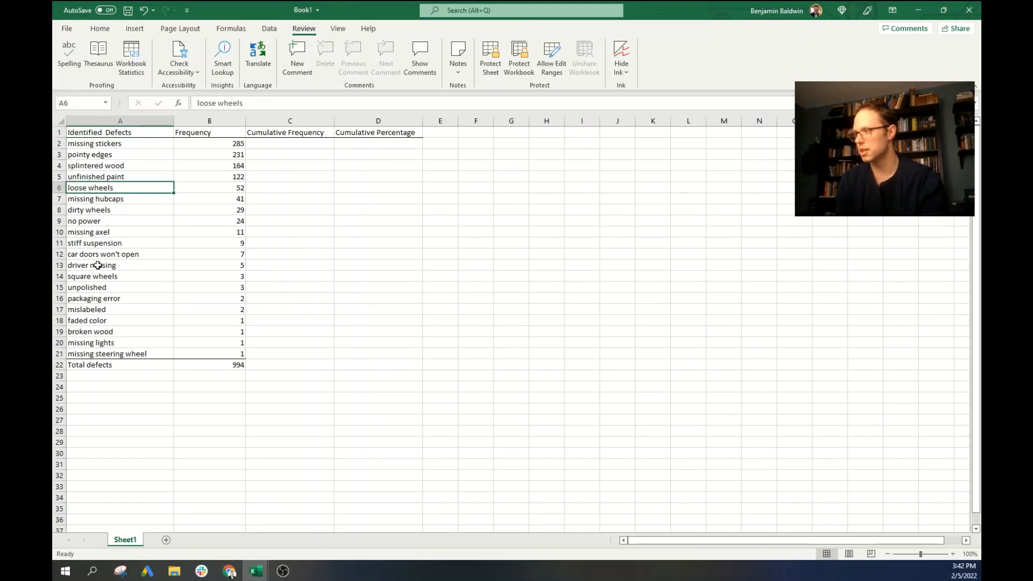
pyautogui.click(91, 264)
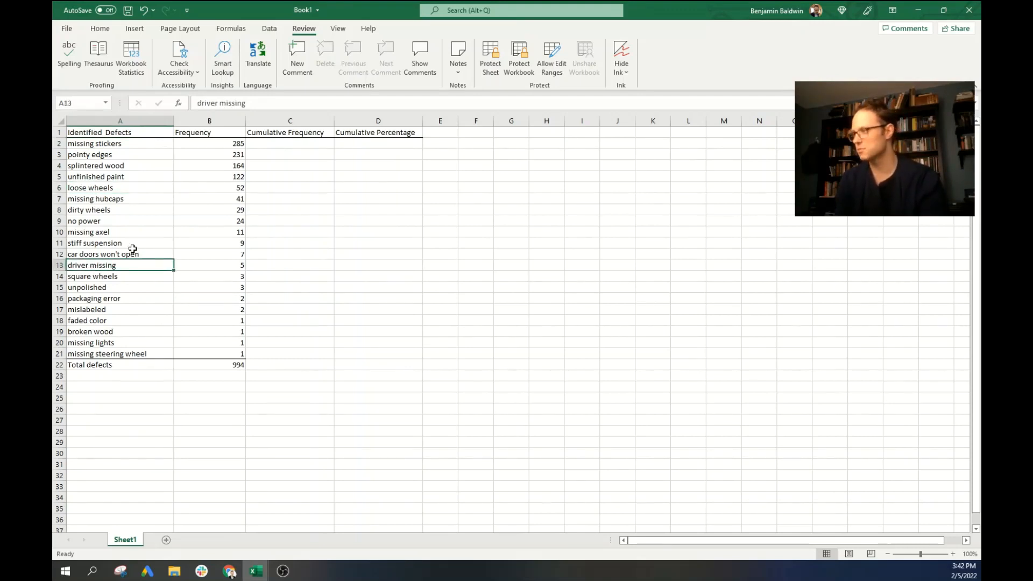
pyautogui.moveTo(164, 208)
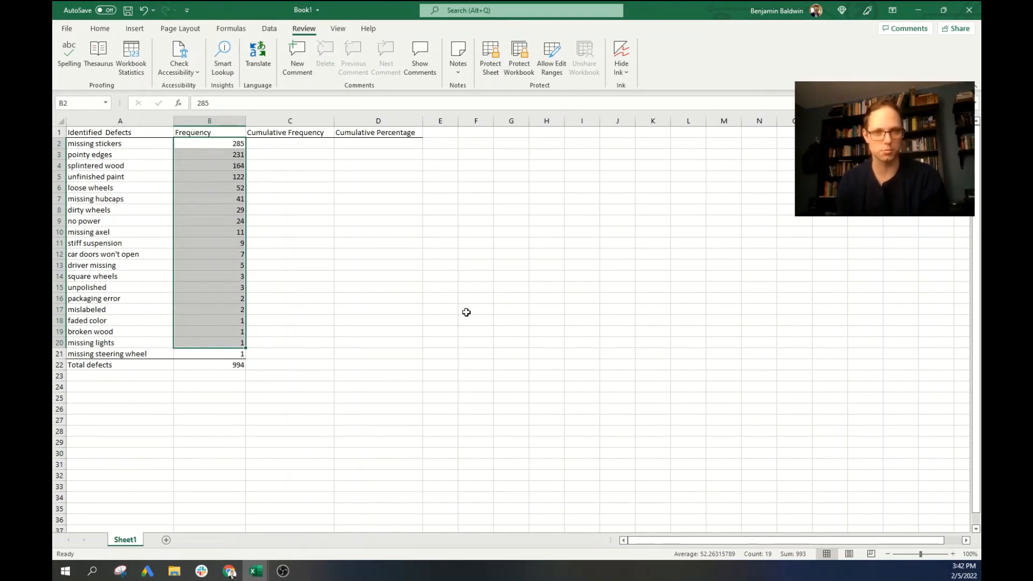
pyautogui.moveTo(536, 243)
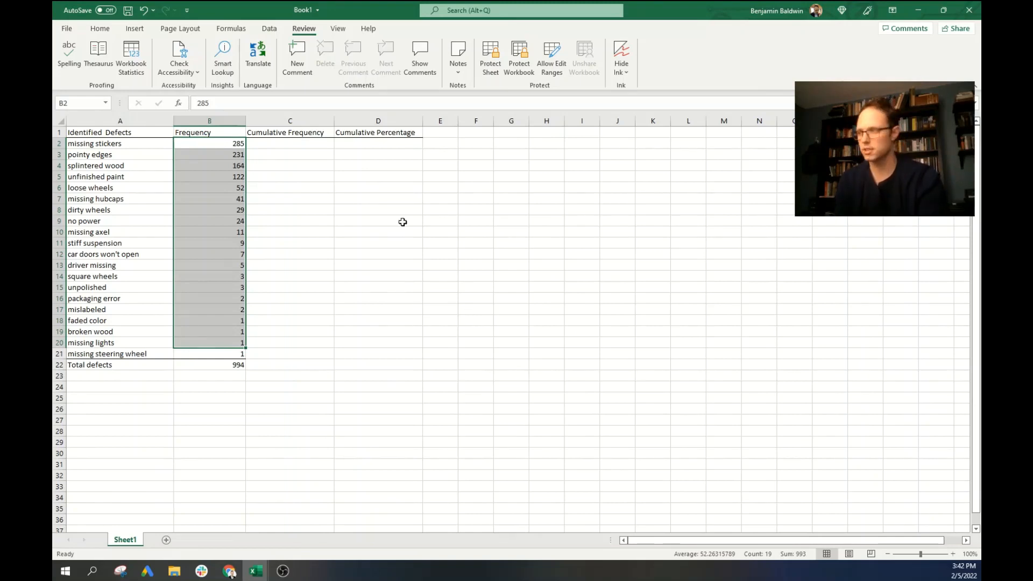
# - Review the table headings and mark the Cumulative Percentage range
pyautogui.click(290, 177)
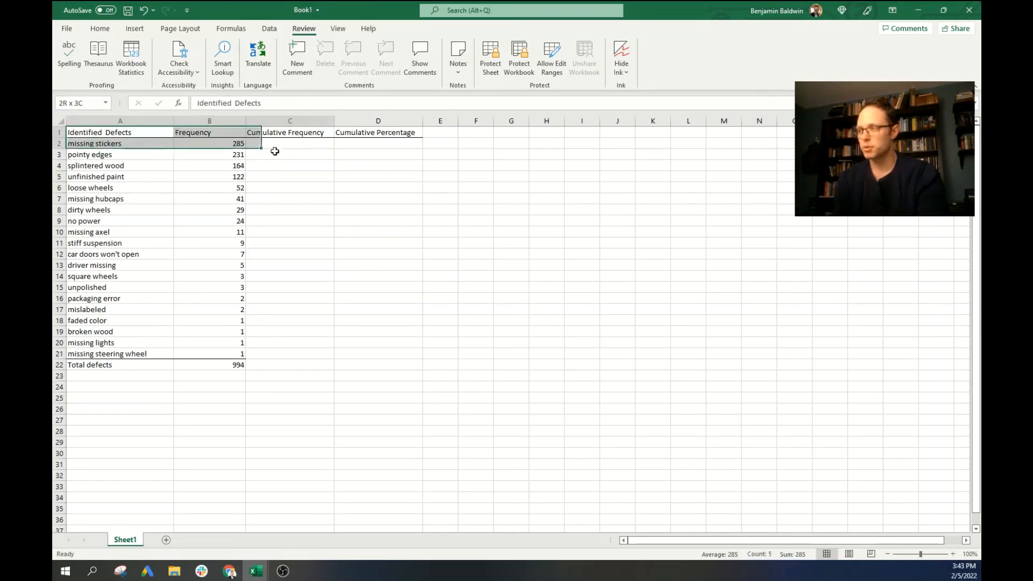
pyautogui.click(377, 199)
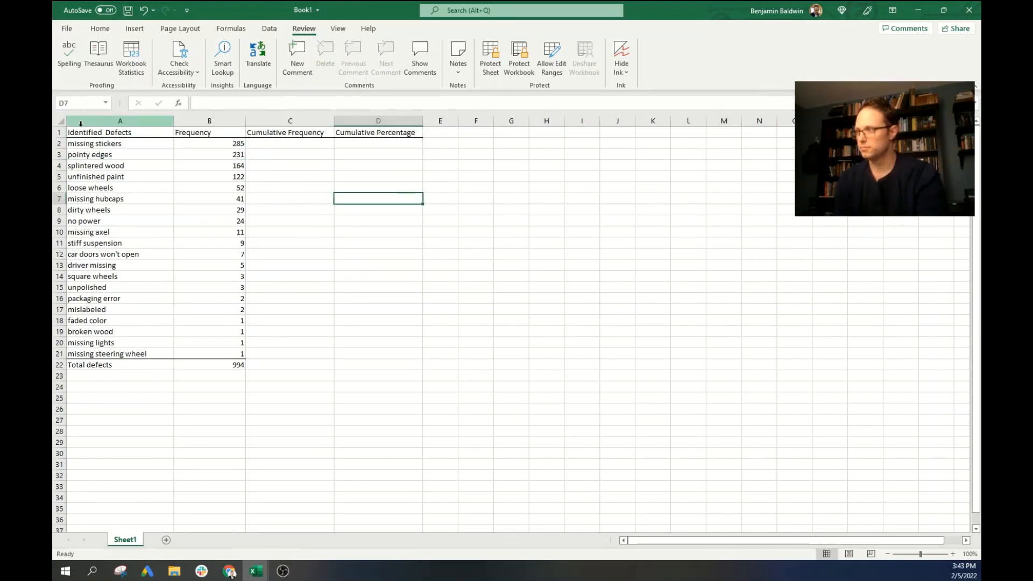
pyautogui.click(99, 132)
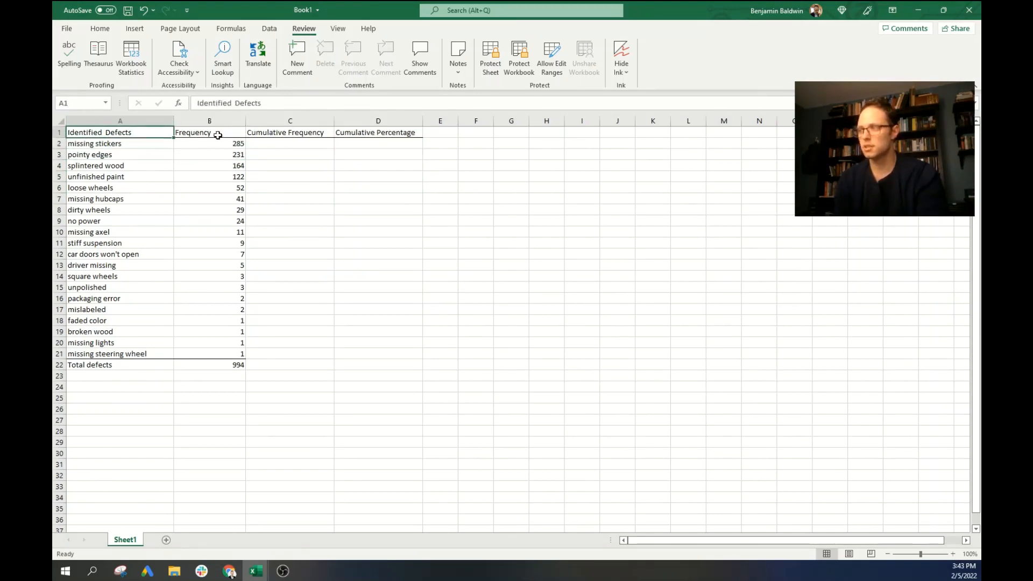
pyautogui.click(289, 132)
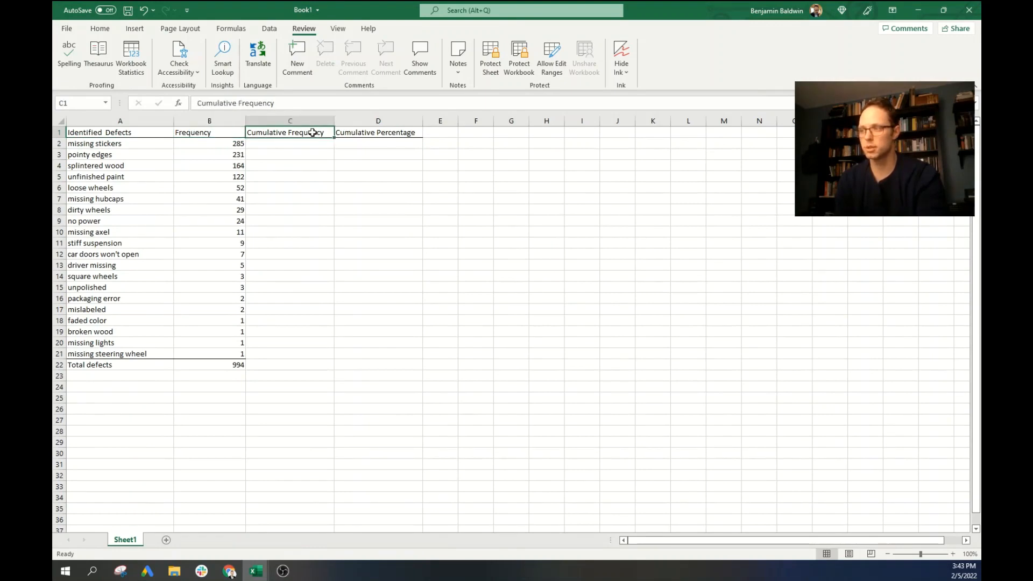
pyautogui.click(378, 132)
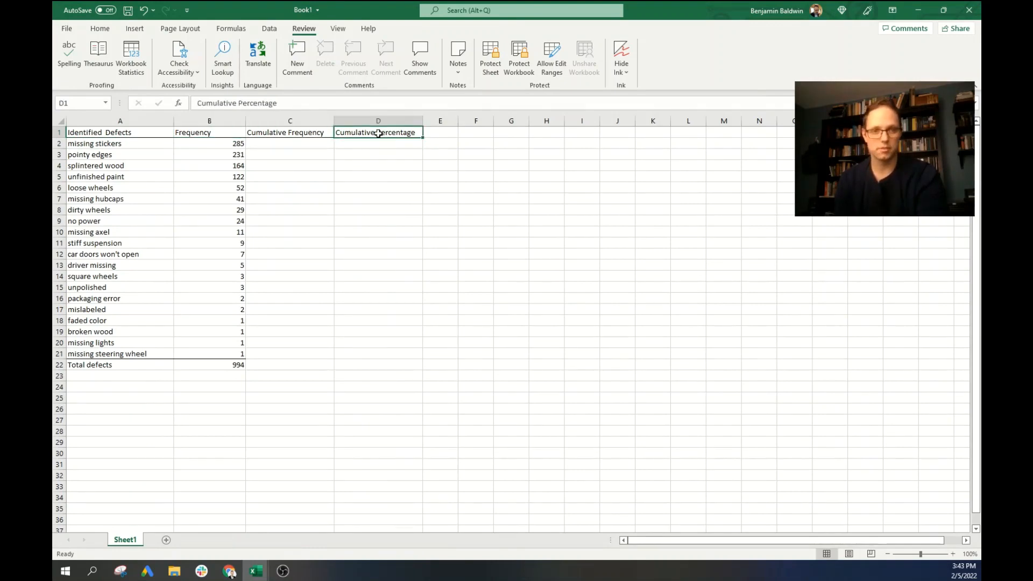
pyautogui.moveTo(377, 132); pyautogui.dragTo(377, 187)
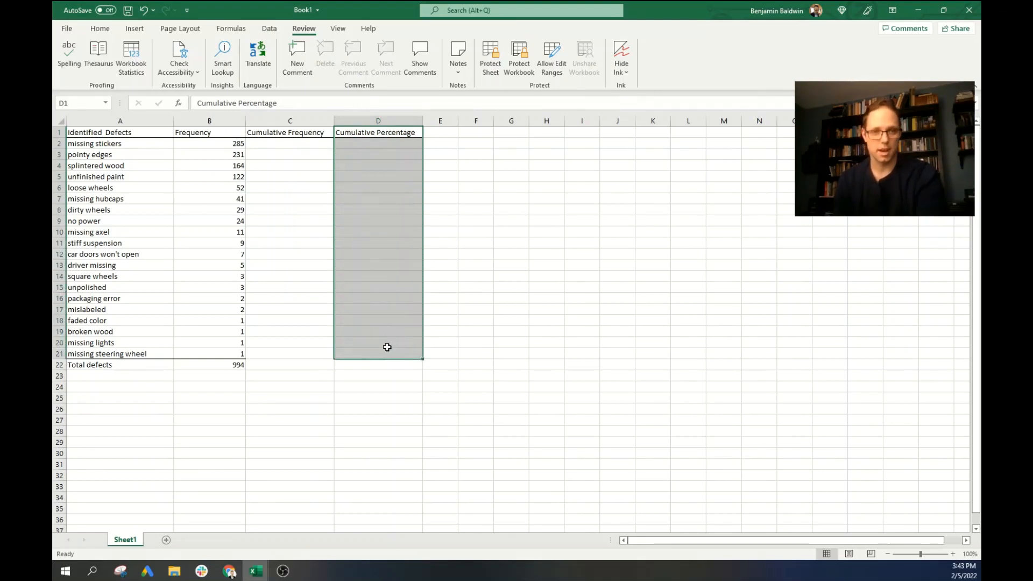
pyautogui.moveTo(279, 140)
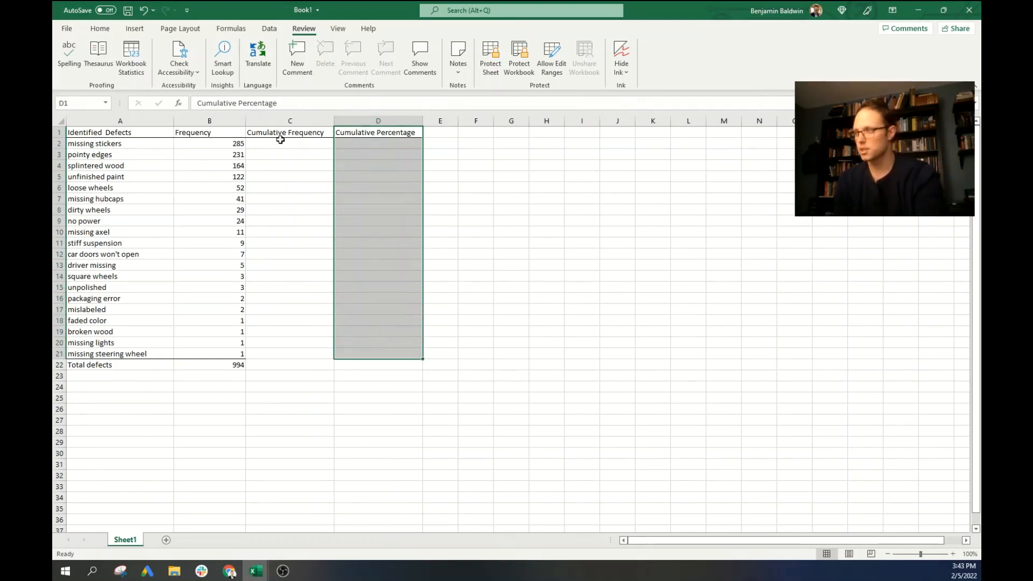
# - Enter =B2 in C2 as the first cumulative frequency
pyautogui.click(290, 144)
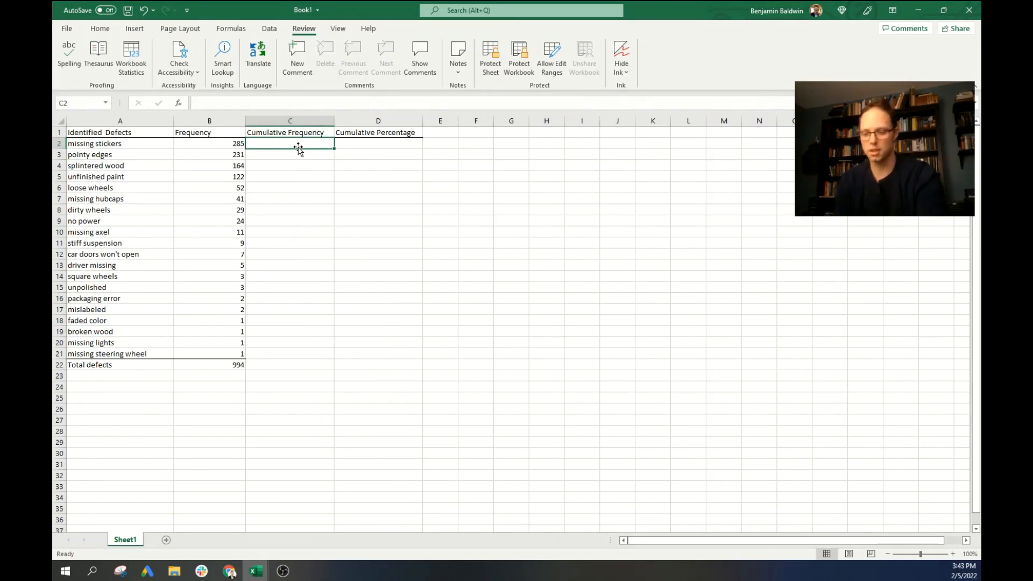
pyautogui.write('=')
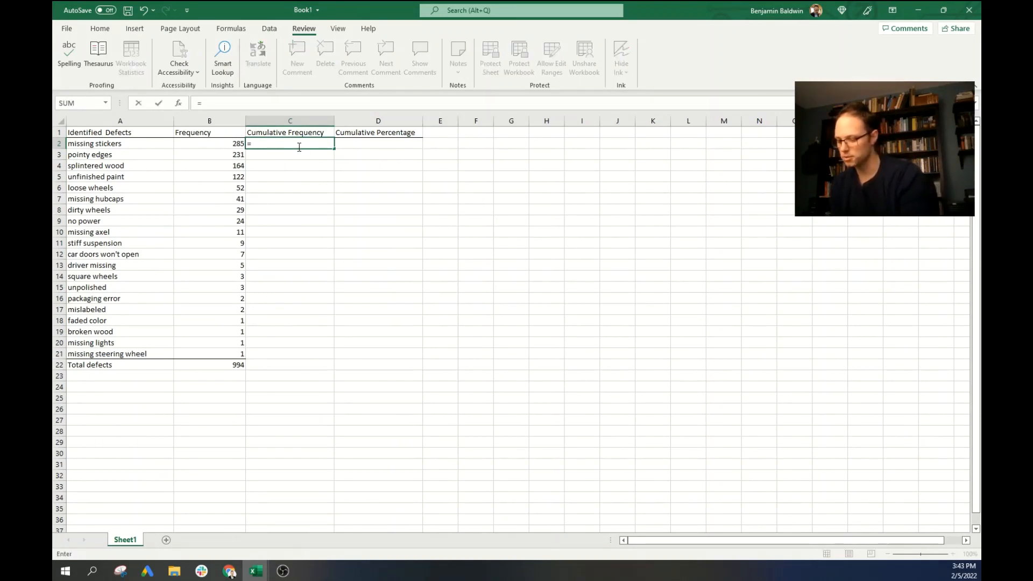
pyautogui.press('Return')
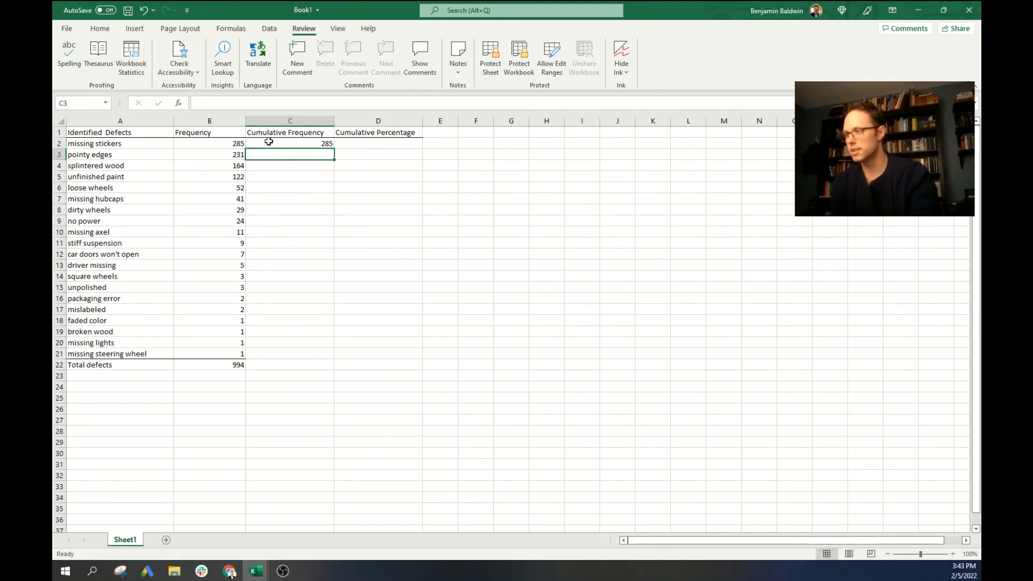
pyautogui.click(290, 143)
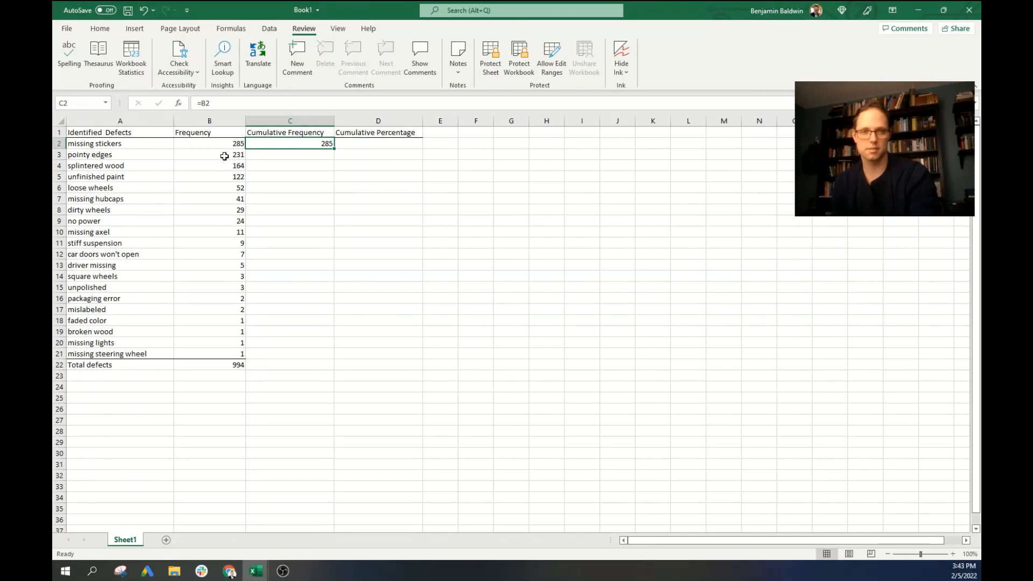
# - Enter =C2+B3 in C3 and fill the running totals down to 994
pyautogui.click(289, 154)
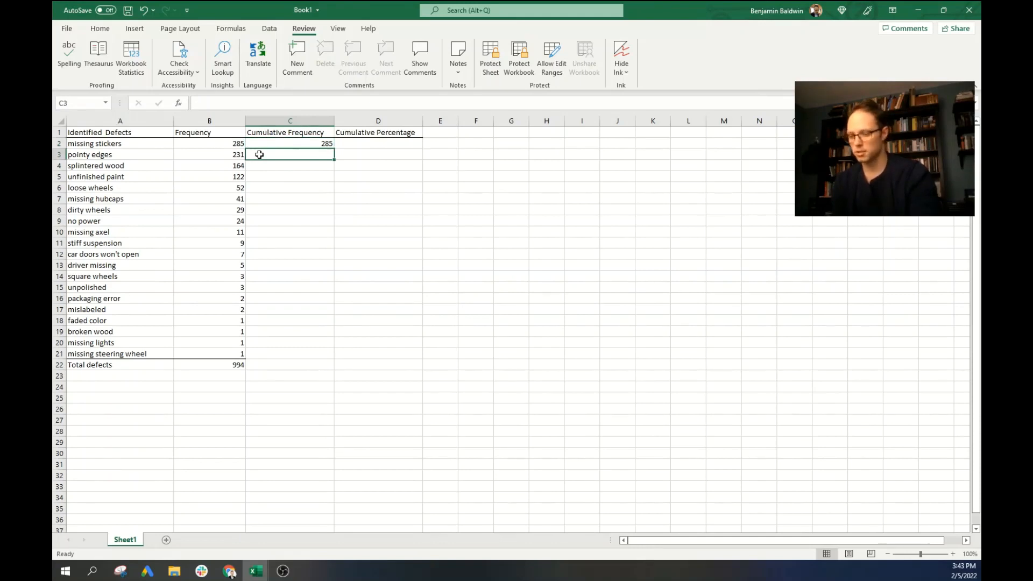
pyautogui.write('=c2')
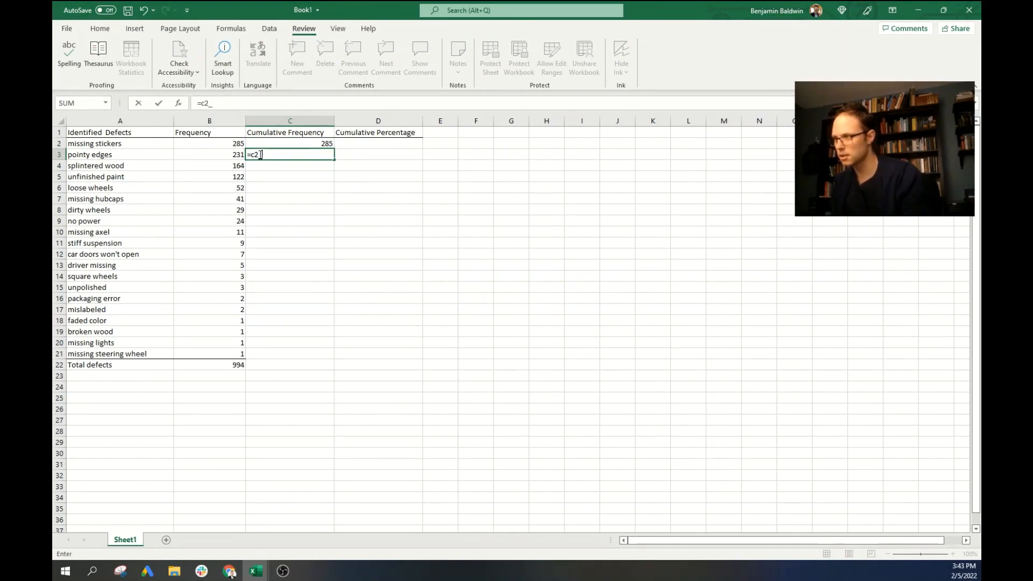
pyautogui.write('+')
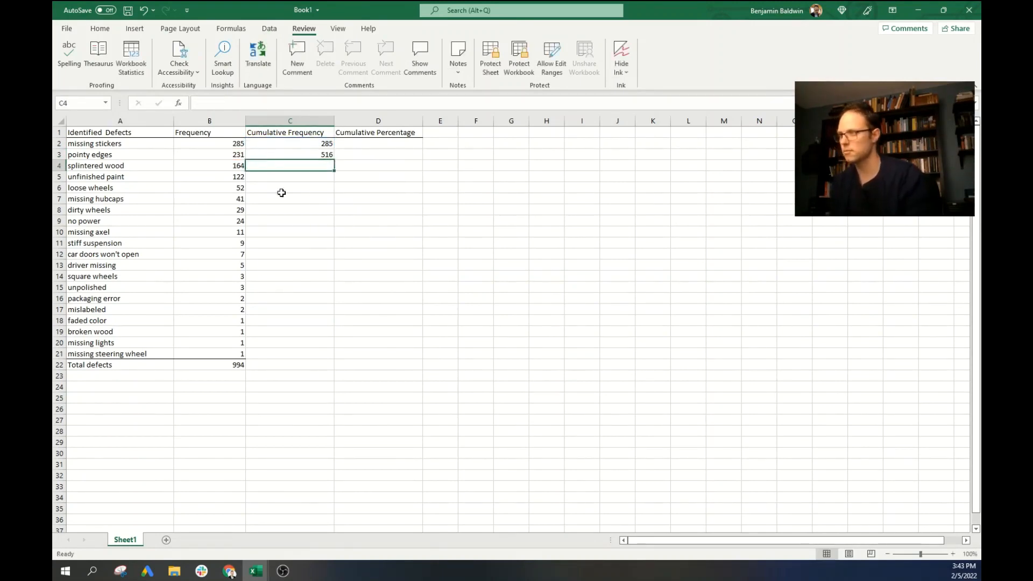
pyautogui.click(290, 154)
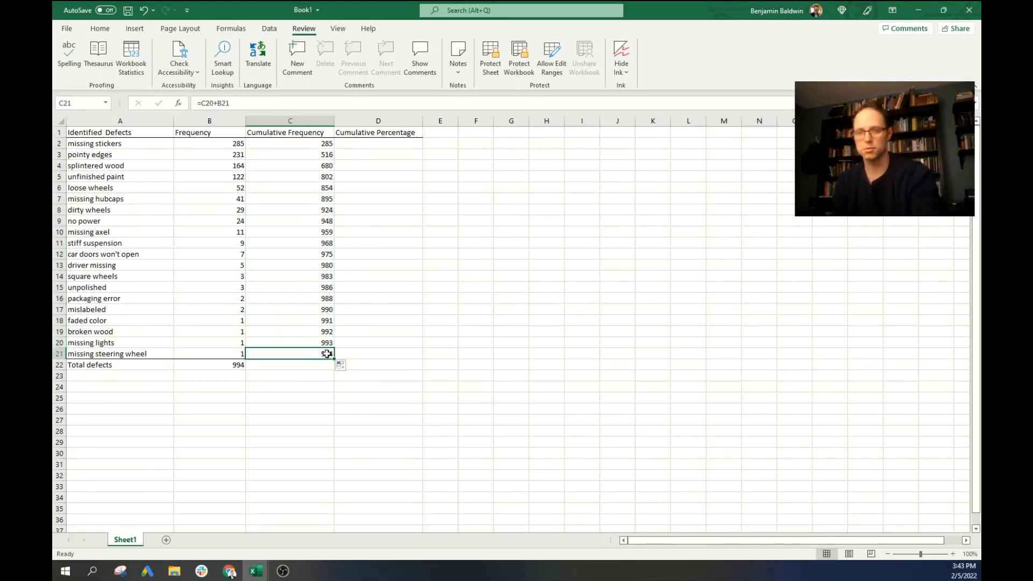
pyautogui.click(208, 364)
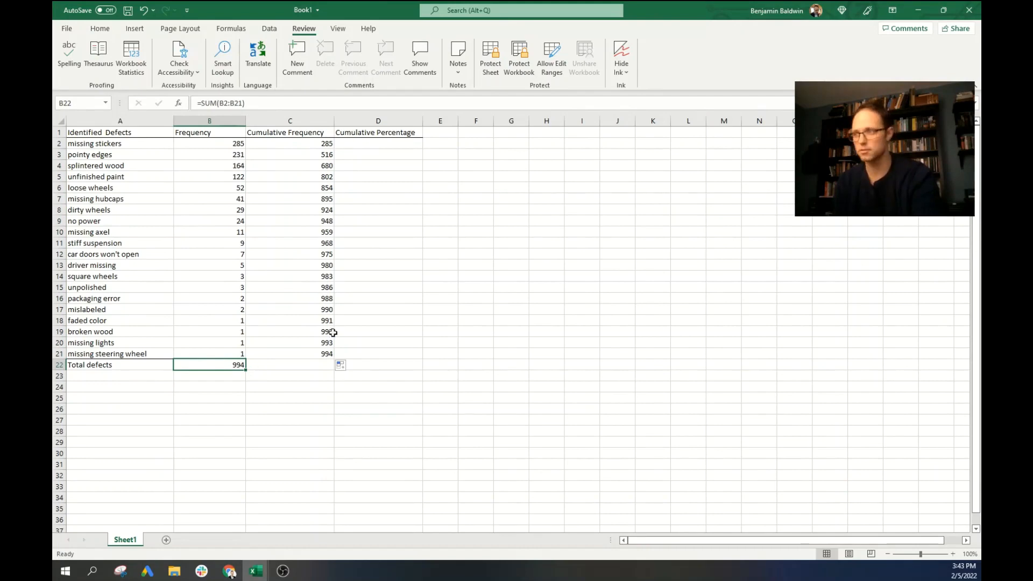
pyautogui.click(378, 144)
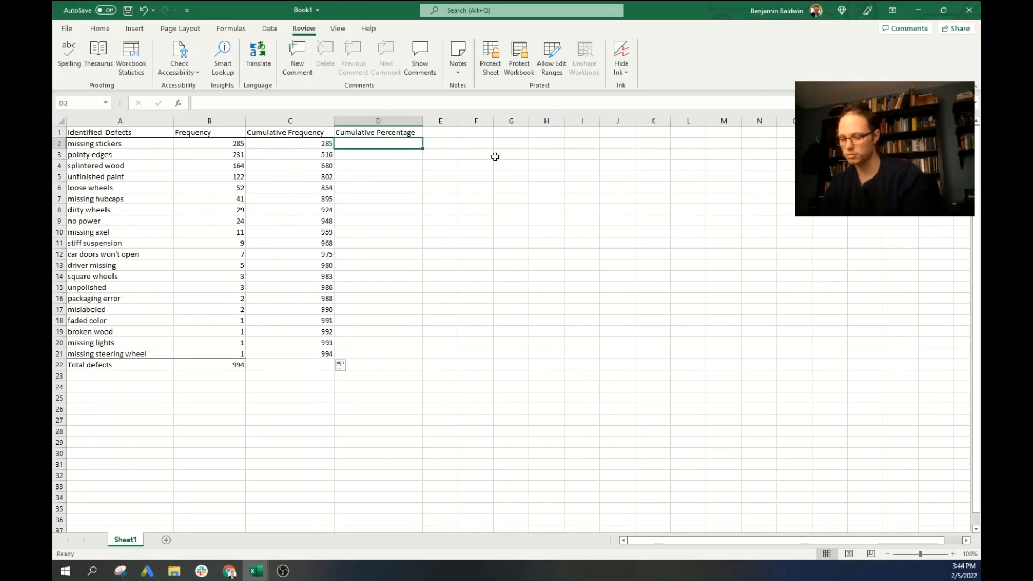
# - Enter =C2/$B$22 in D2, dividing by the 994 total
pyautogui.write('=c2')
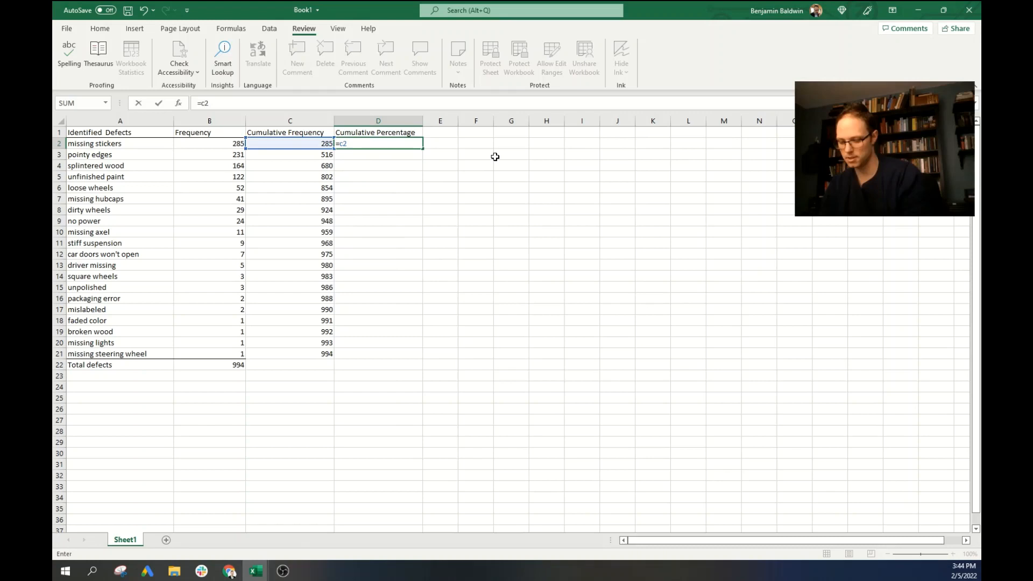
pyautogui.write('/')
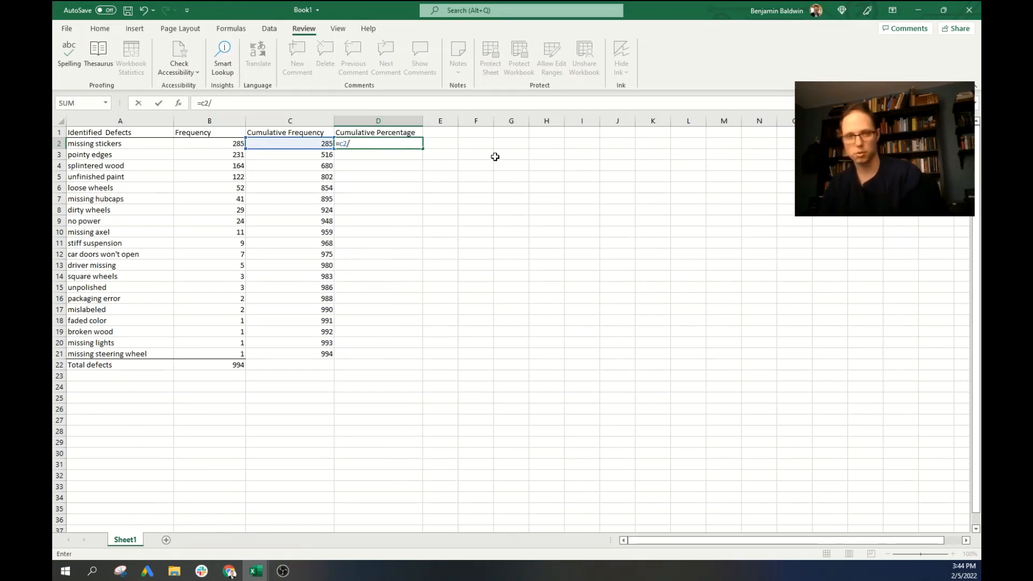
pyautogui.write('b')
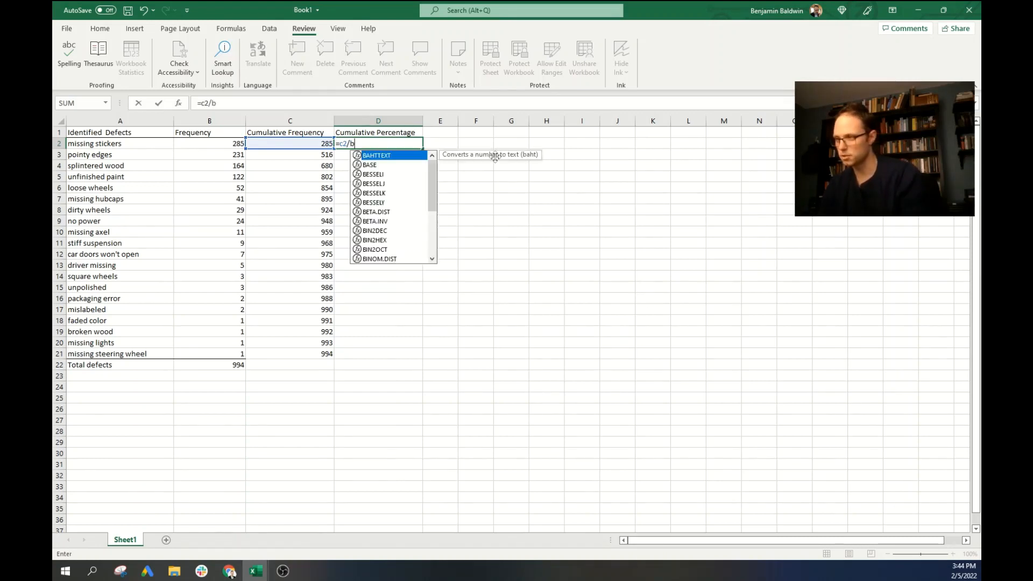
pyautogui.write('22')
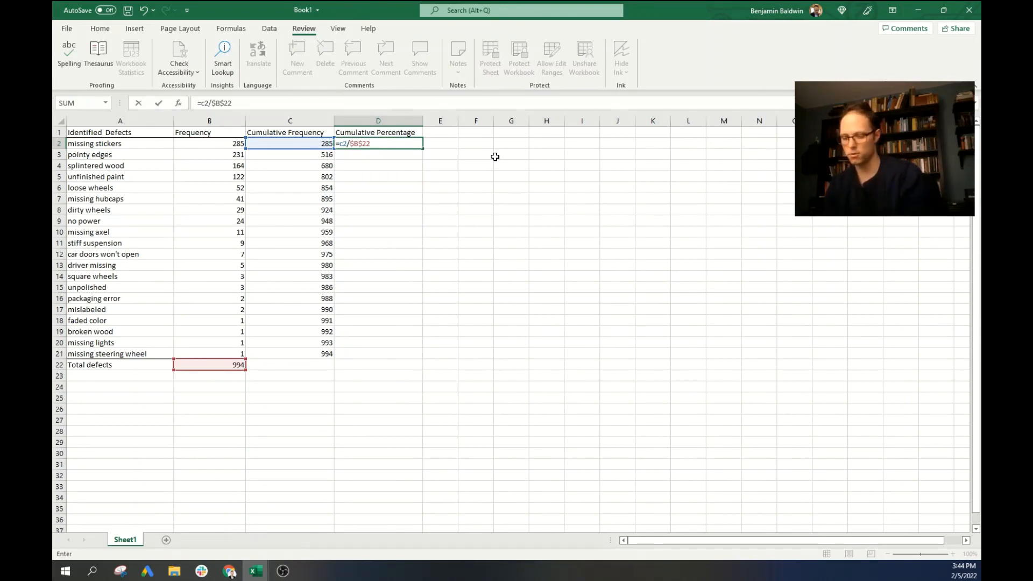
pyautogui.press('Return')
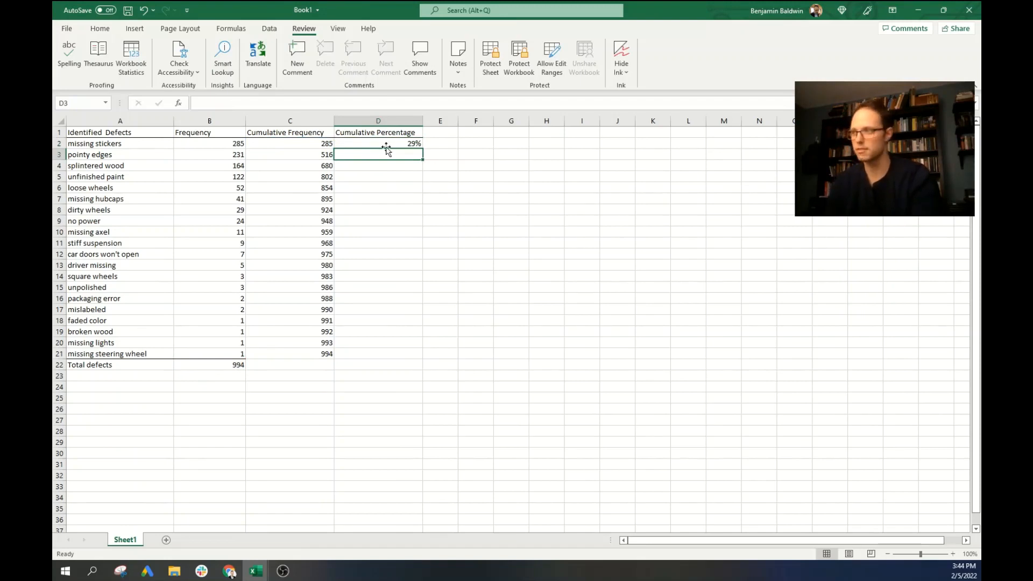
pyautogui.click(377, 143)
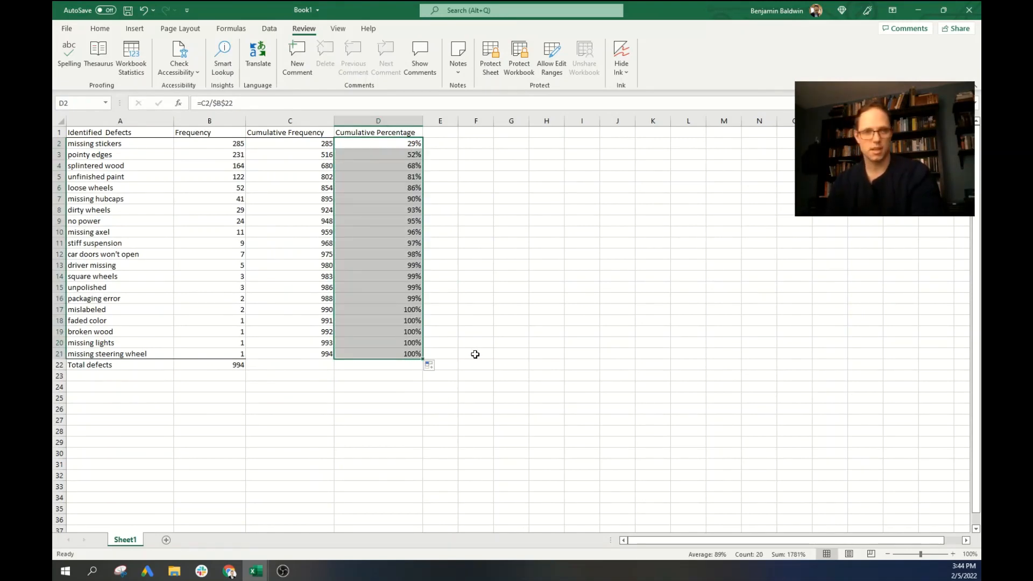
pyautogui.moveTo(537, 335)
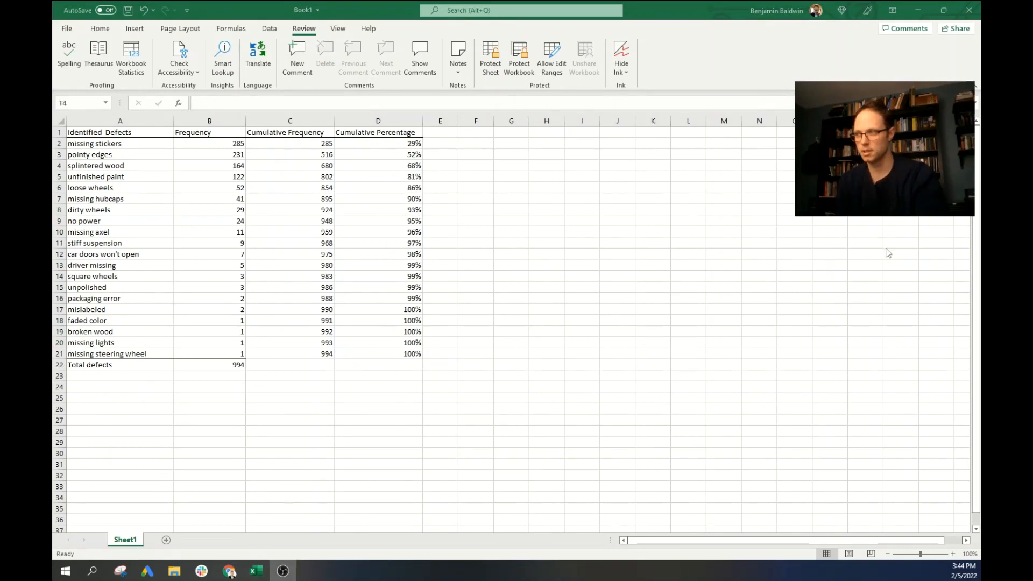
pyautogui.moveTo(137, 156)
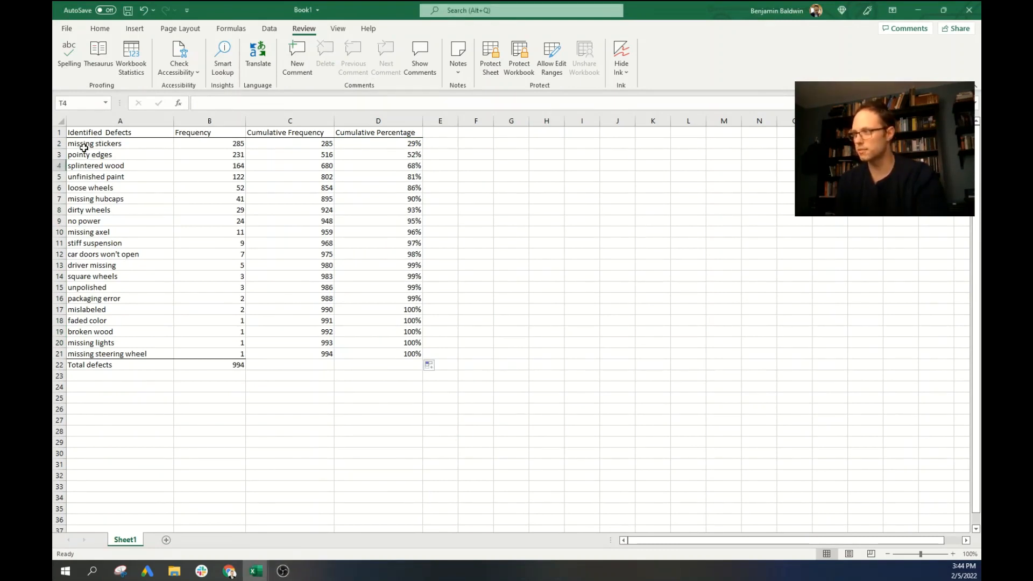
pyautogui.moveTo(94, 143); pyautogui.dragTo(413, 175)
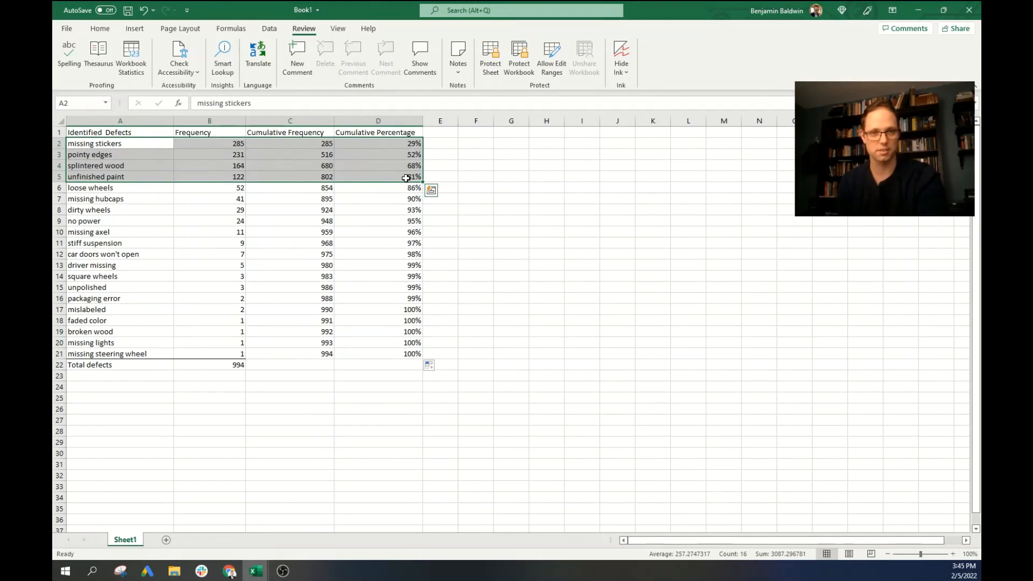
pyautogui.moveTo(422, 168)
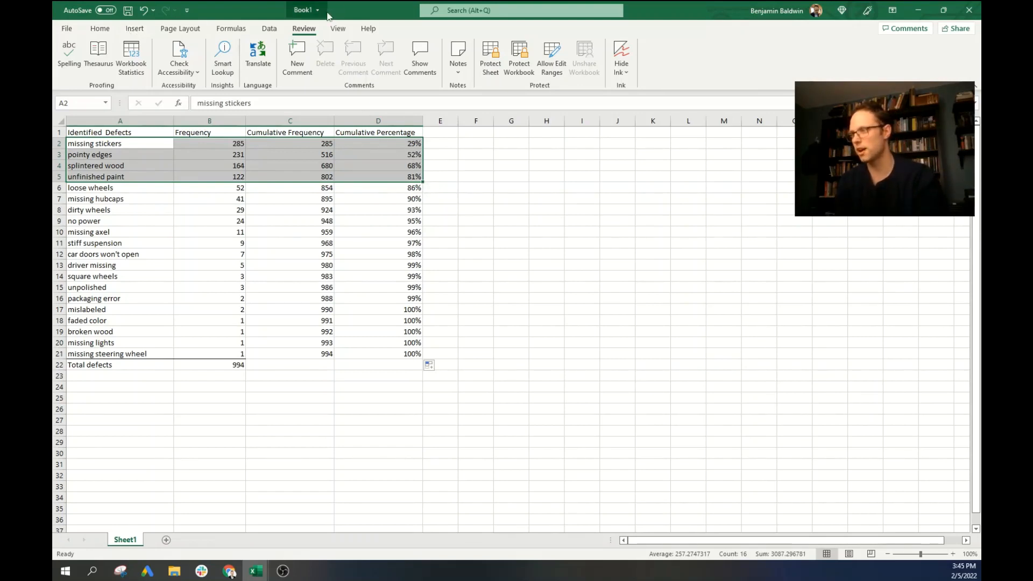
pyautogui.click(475, 221)
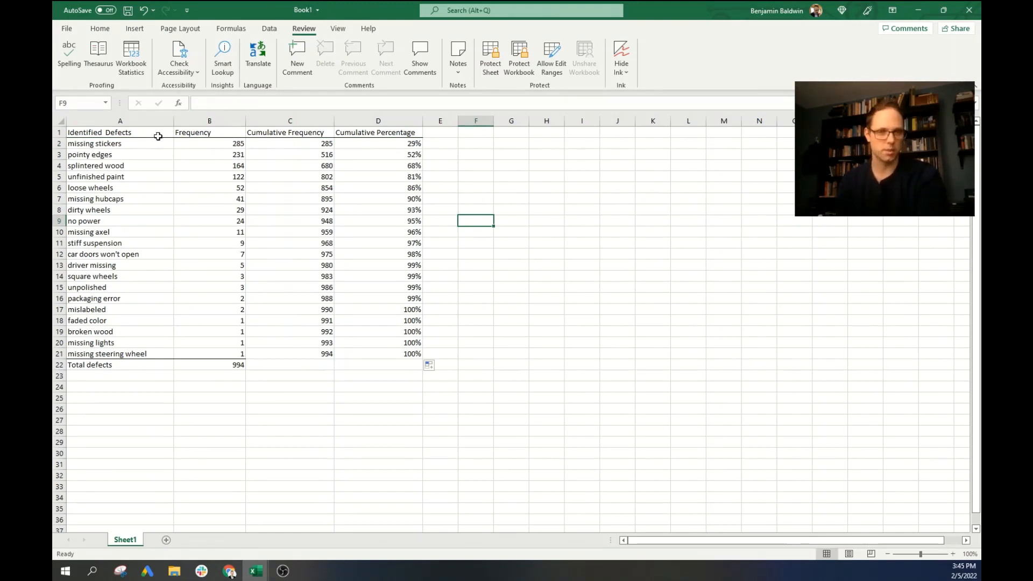
# - Select defect names, frequencies and cumulative percentages, then insert the recommended column-line combo chart
pyautogui.moveTo(120, 131); pyautogui.dragTo(290, 132)
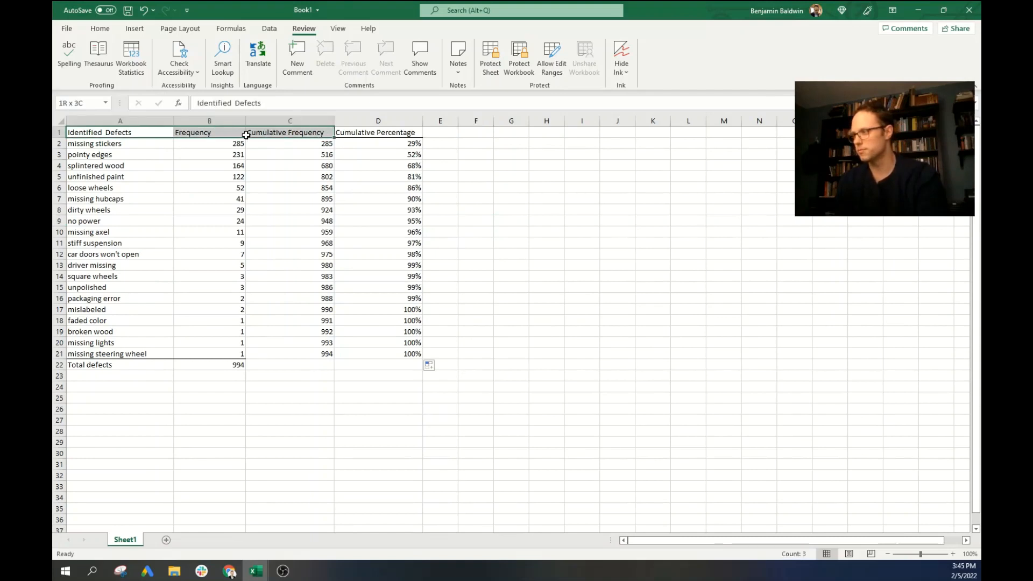
pyautogui.click(209, 132)
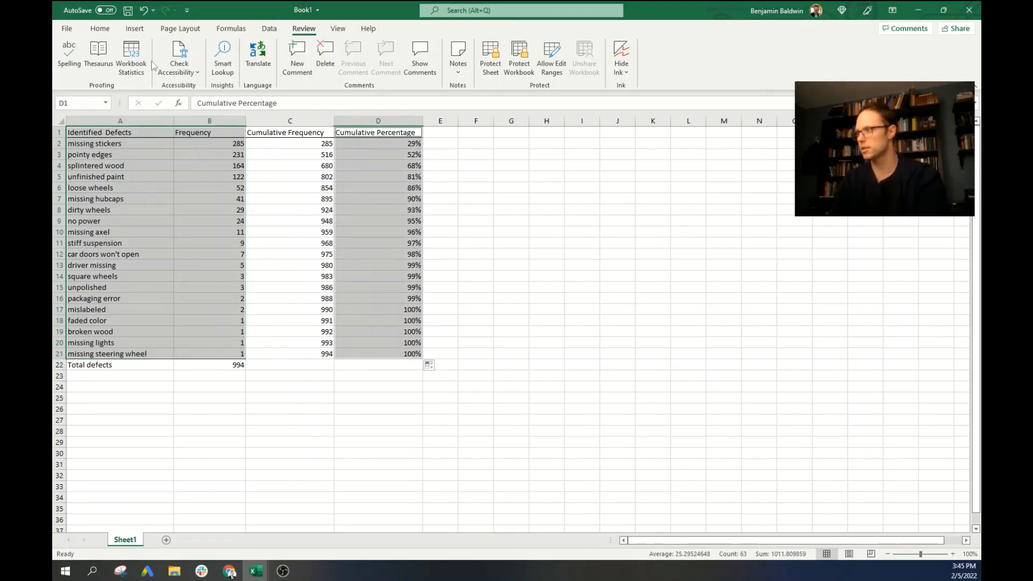
pyautogui.click(134, 28)
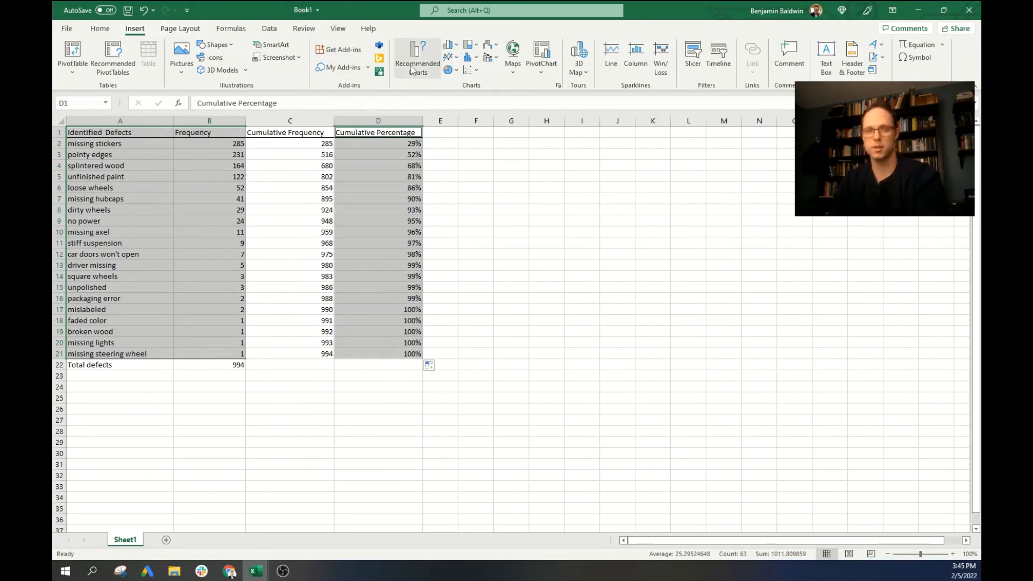
pyautogui.click(416, 56)
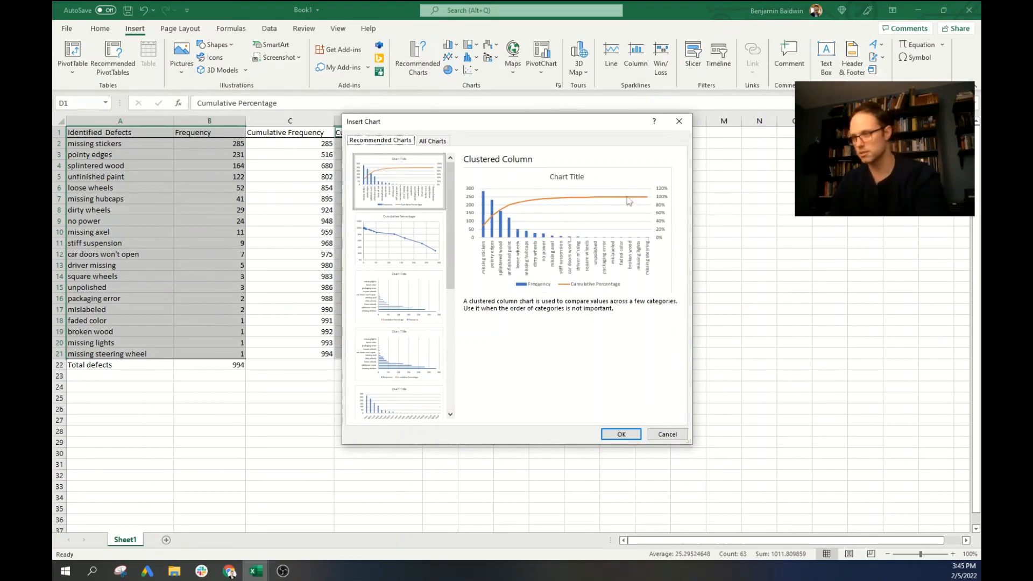
pyautogui.moveTo(613, 390)
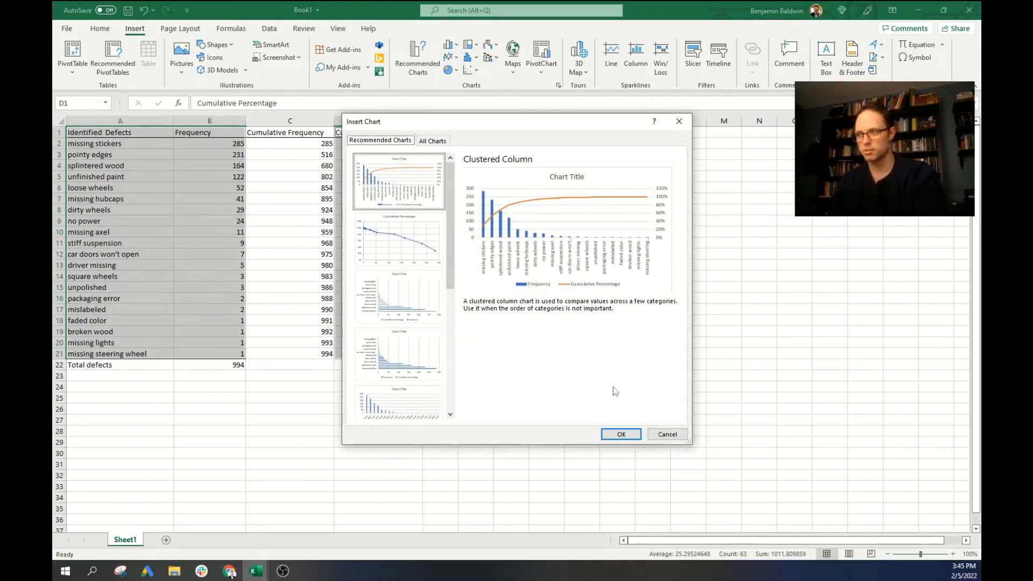
pyautogui.click(619, 434)
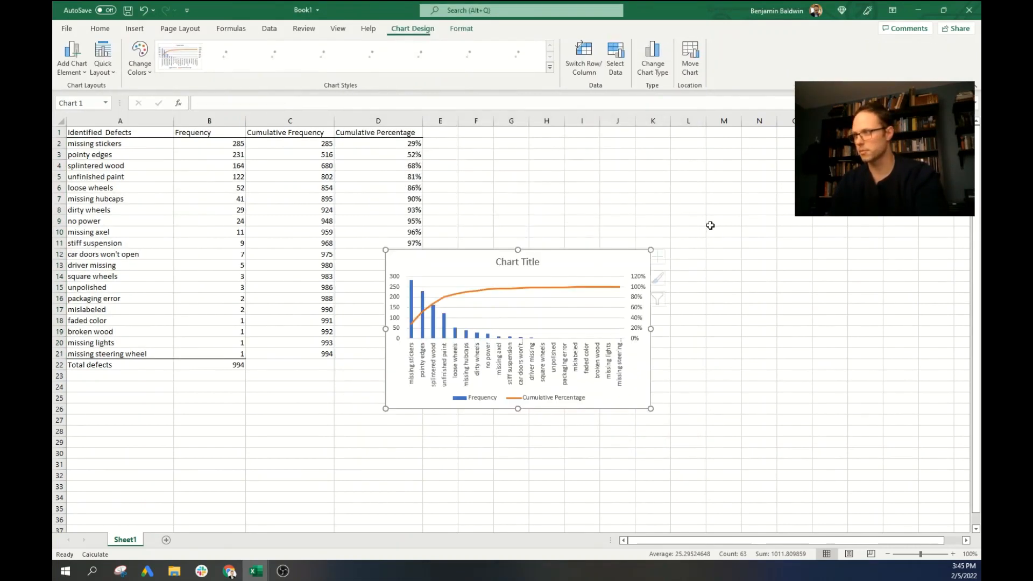
# - Enlarge the chart and add Above data labels to the Cumulative Percentage line
pyautogui.click(423, 55)
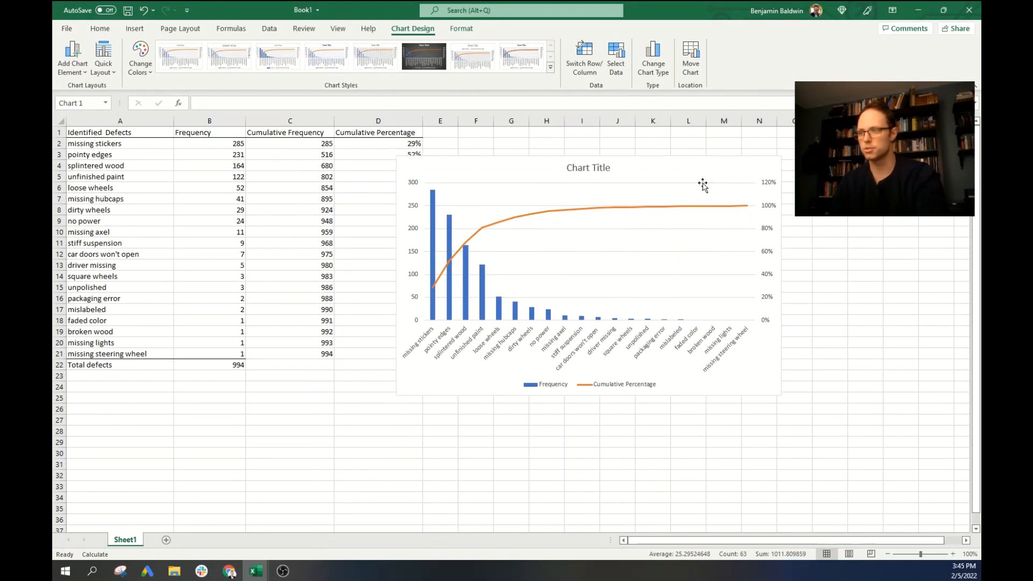
pyautogui.click(481, 226)
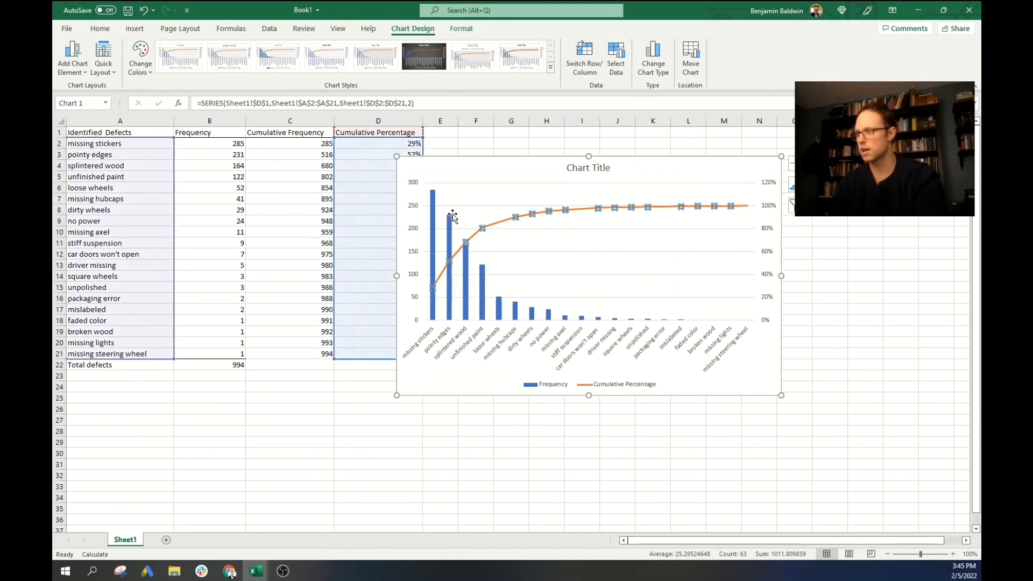
pyautogui.click(72, 56)
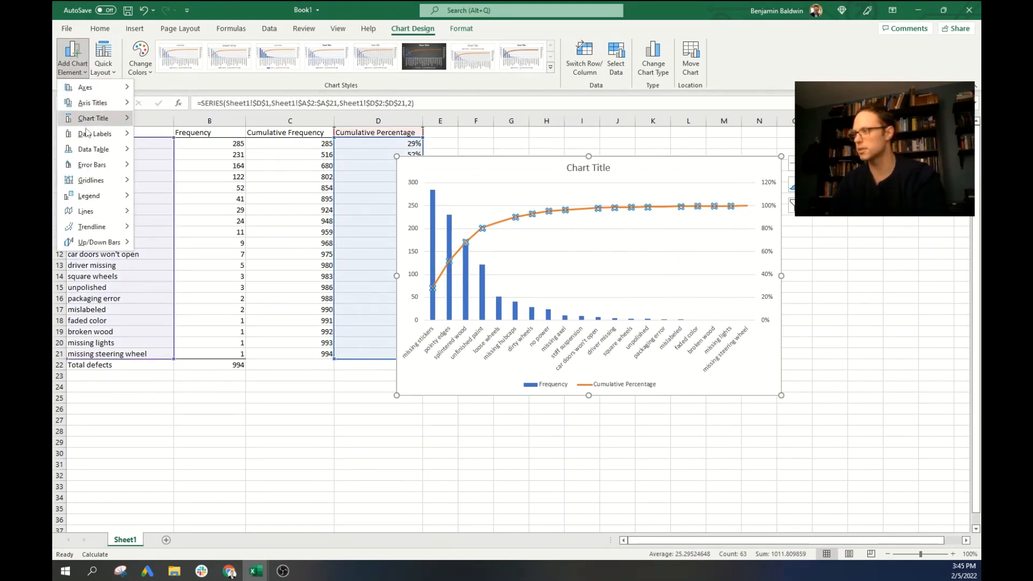
pyautogui.click(94, 133)
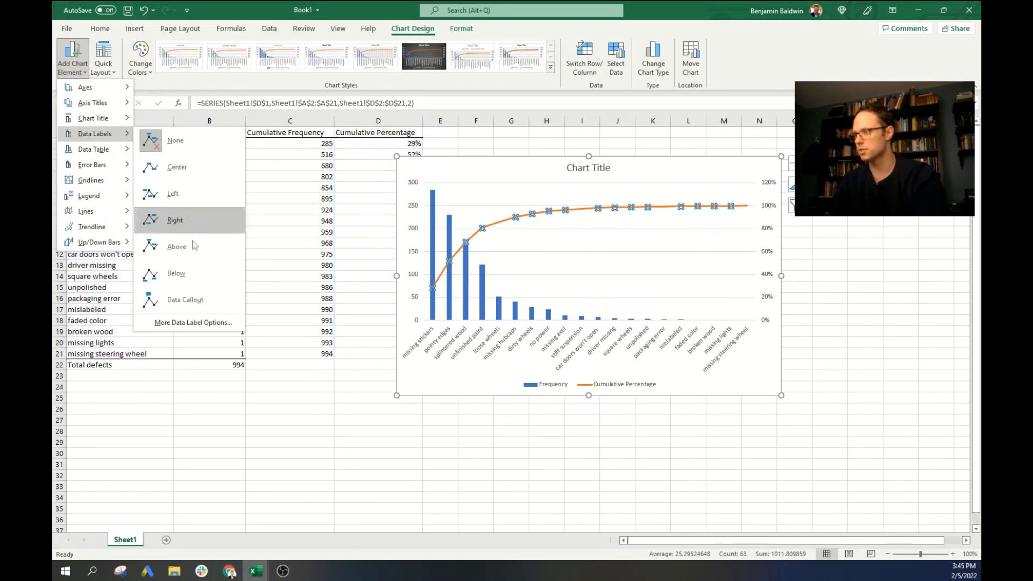
pyautogui.click(176, 245)
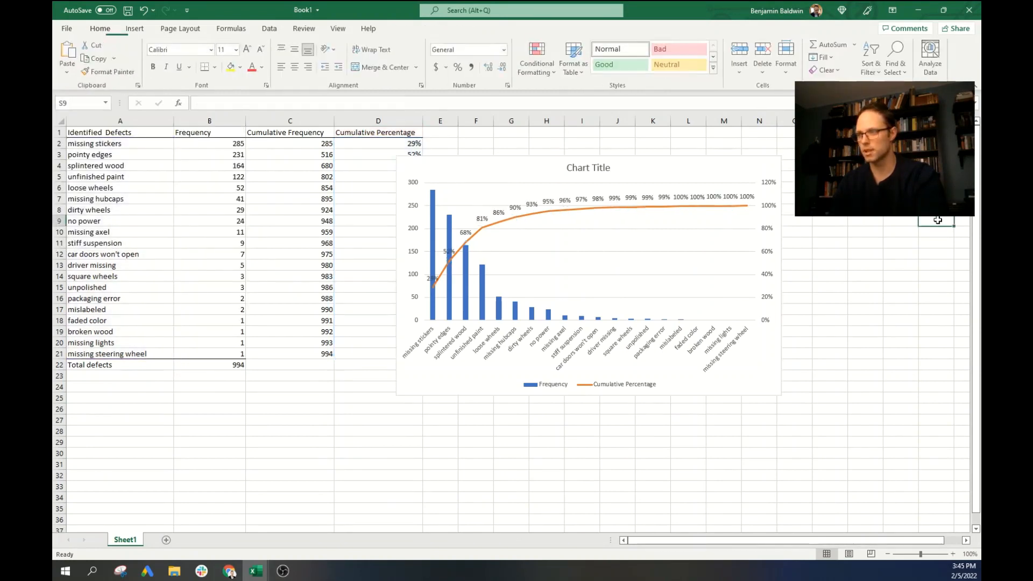
pyautogui.moveTo(451, 210)
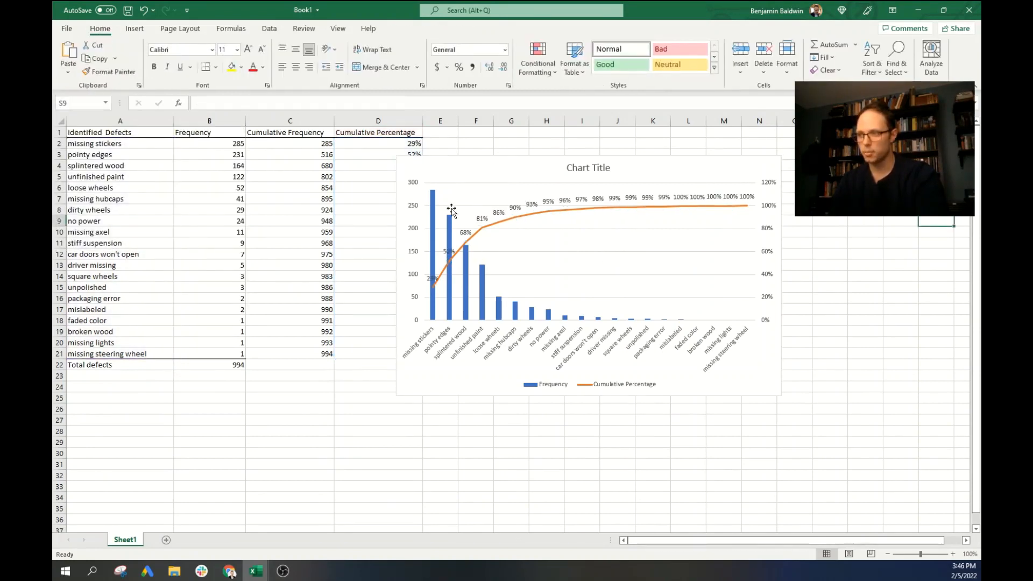
pyautogui.moveTo(467, 257)
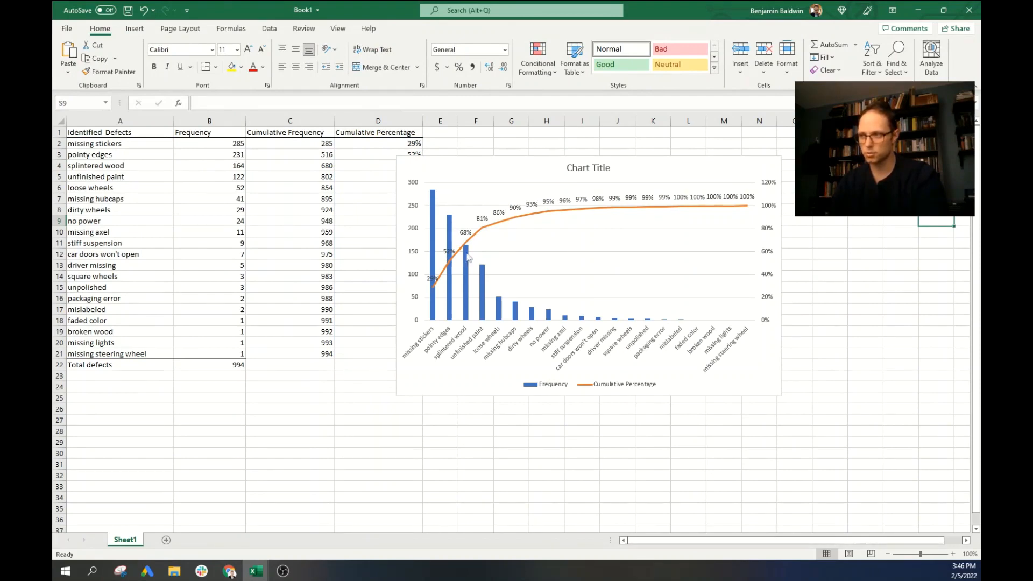
pyautogui.moveTo(485, 238)
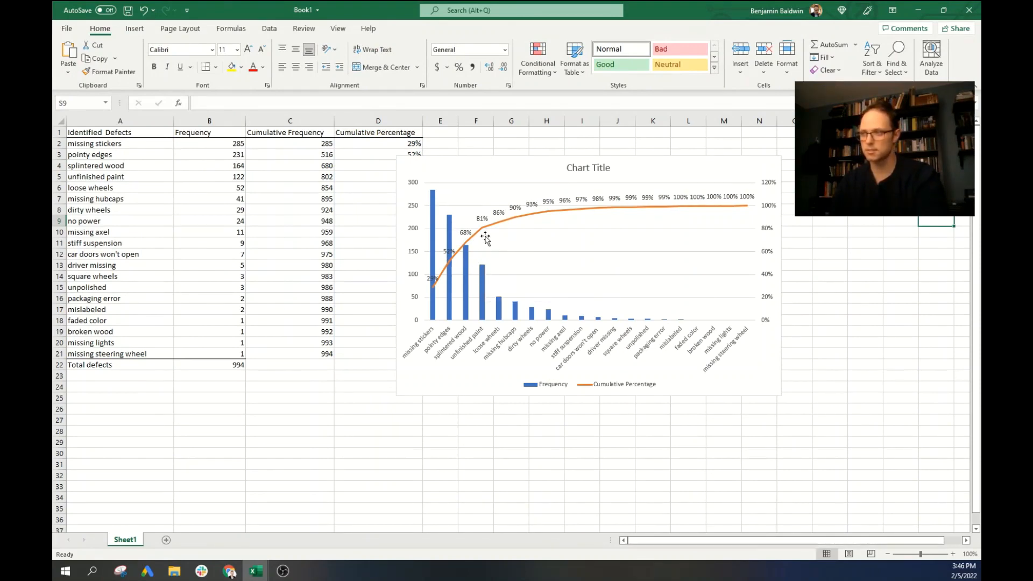
pyautogui.moveTo(484, 232)
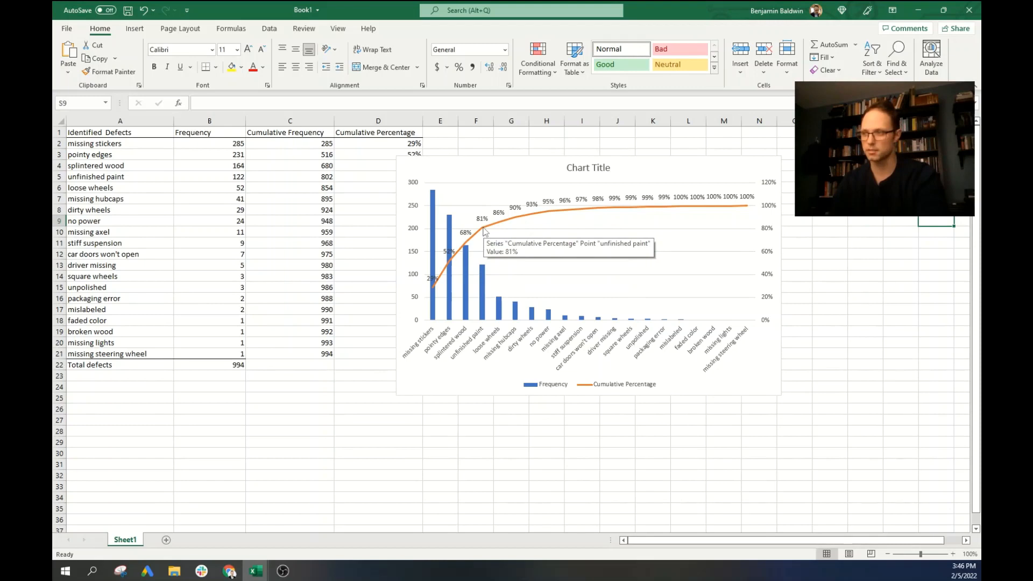
pyautogui.moveTo(501, 235)
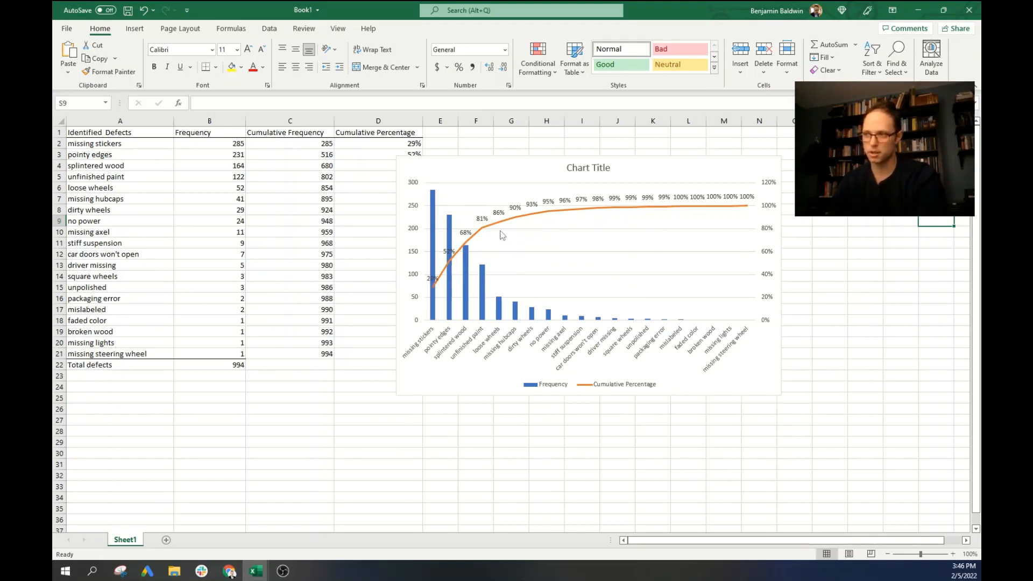
pyautogui.moveTo(574, 211)
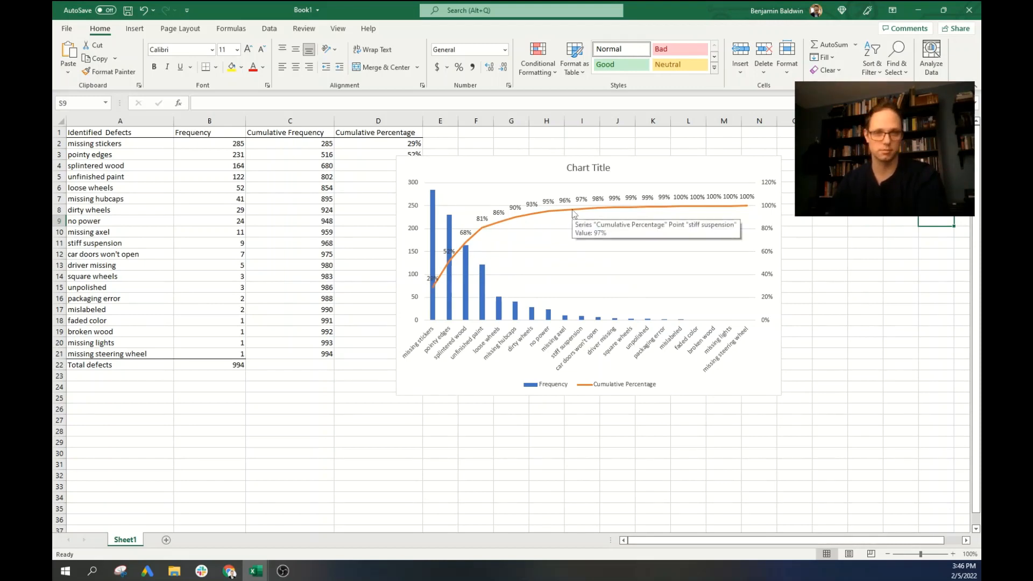
pyautogui.moveTo(486, 235)
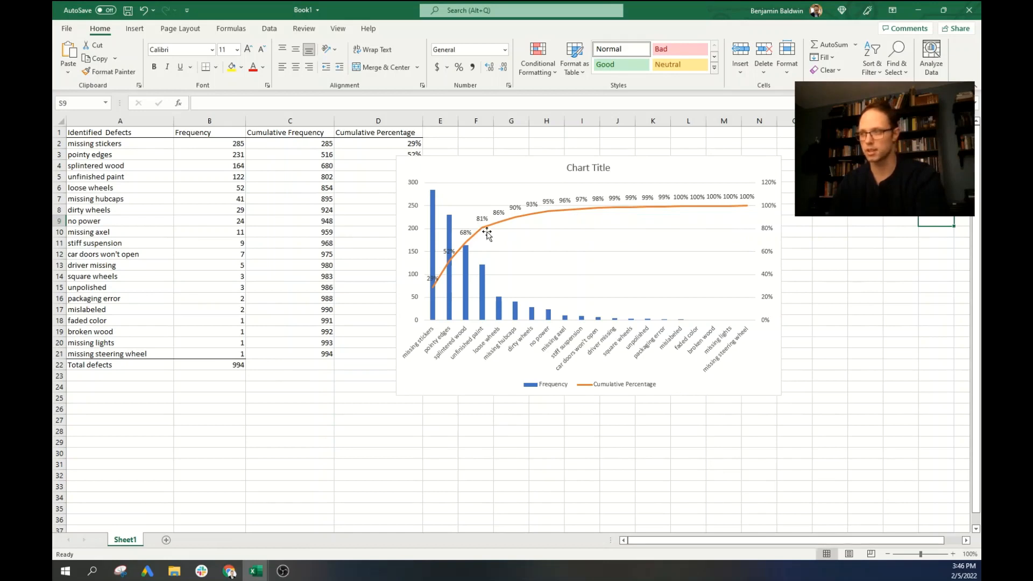
pyautogui.moveTo(484, 210)
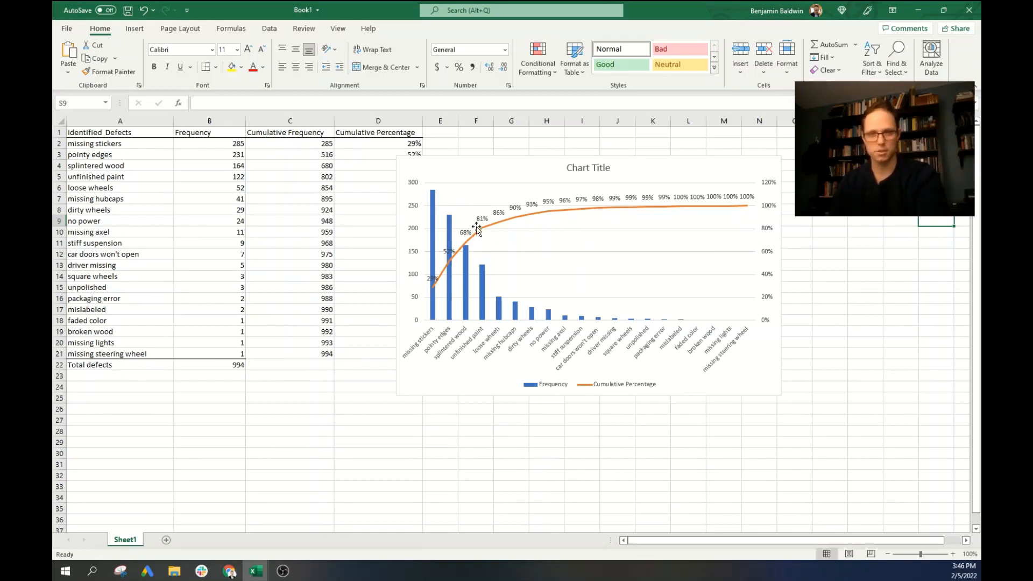
pyautogui.moveTo(510, 216)
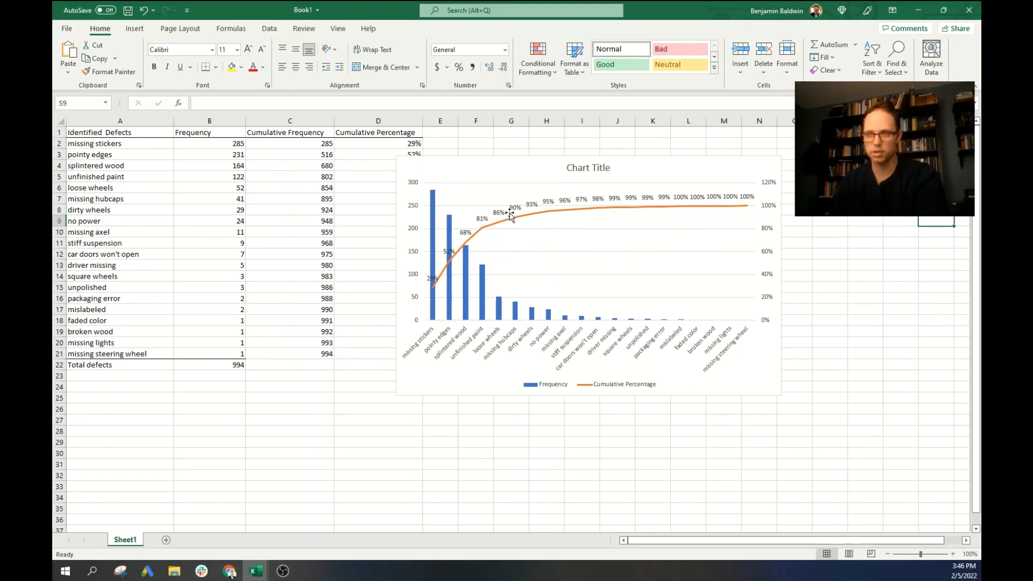
pyautogui.moveTo(464, 259)
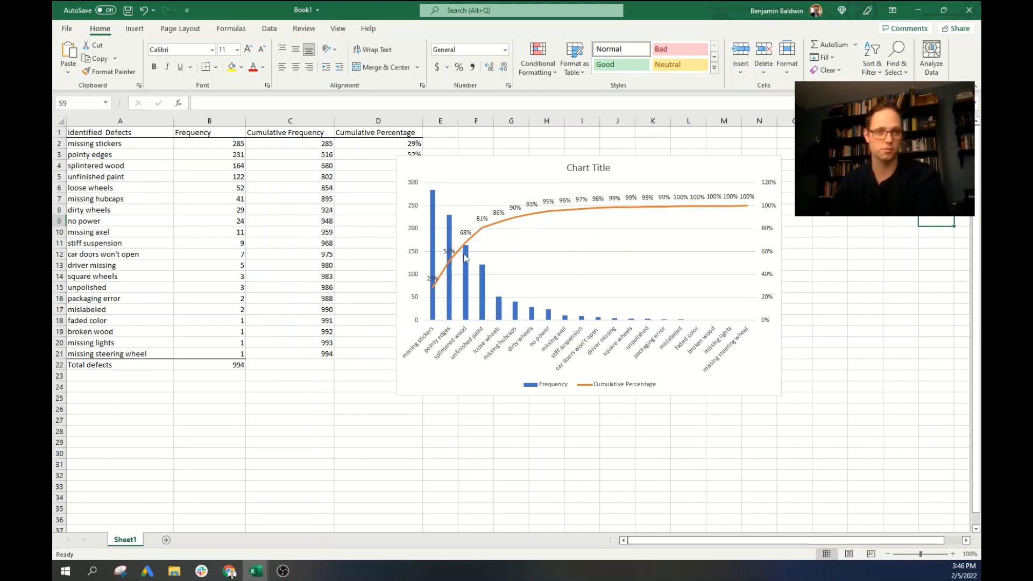
pyautogui.moveTo(481, 263)
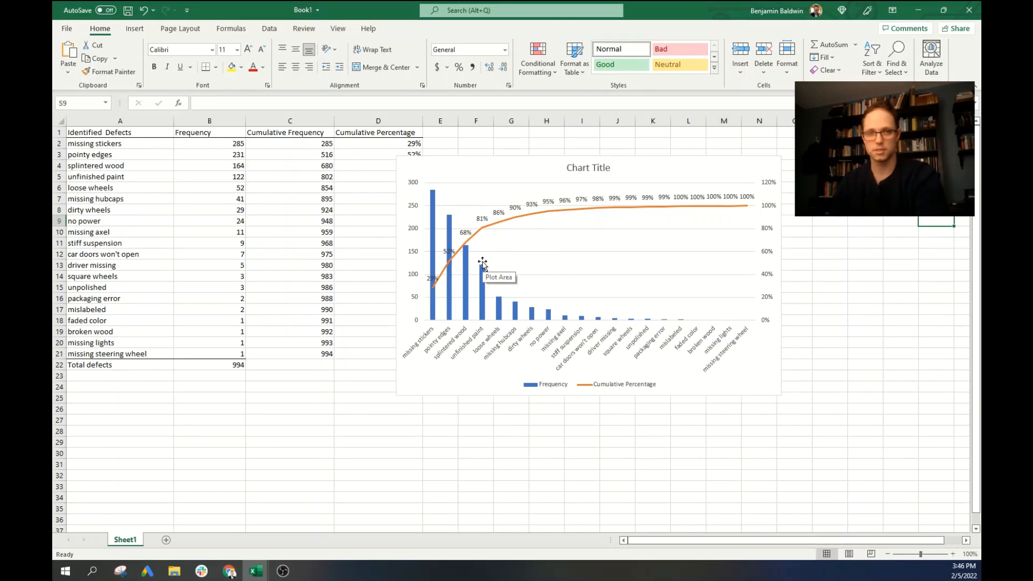
pyautogui.moveTo(478, 261)
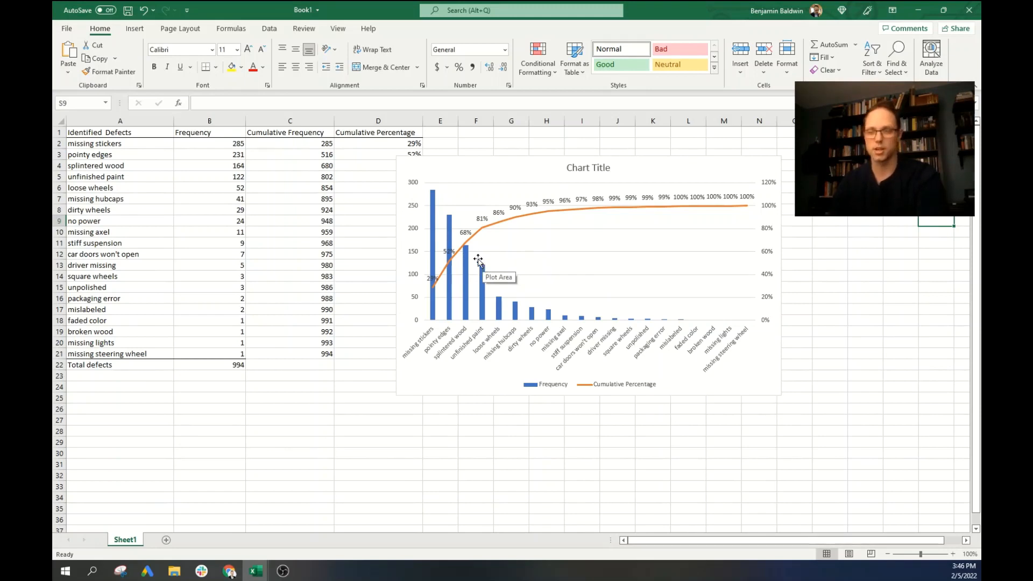